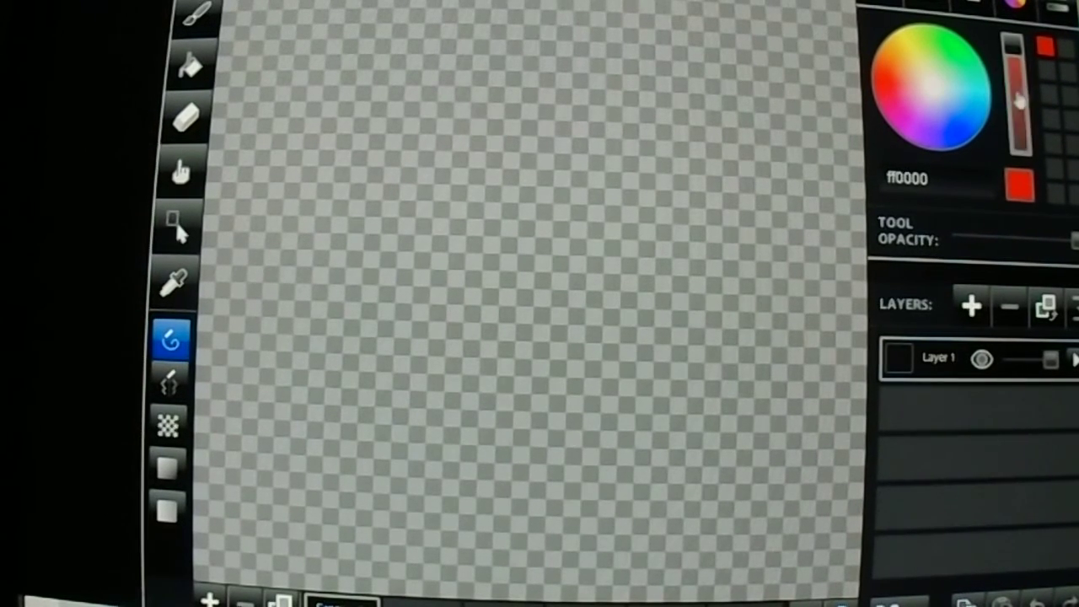
pyautogui.moveTo(717, 169)
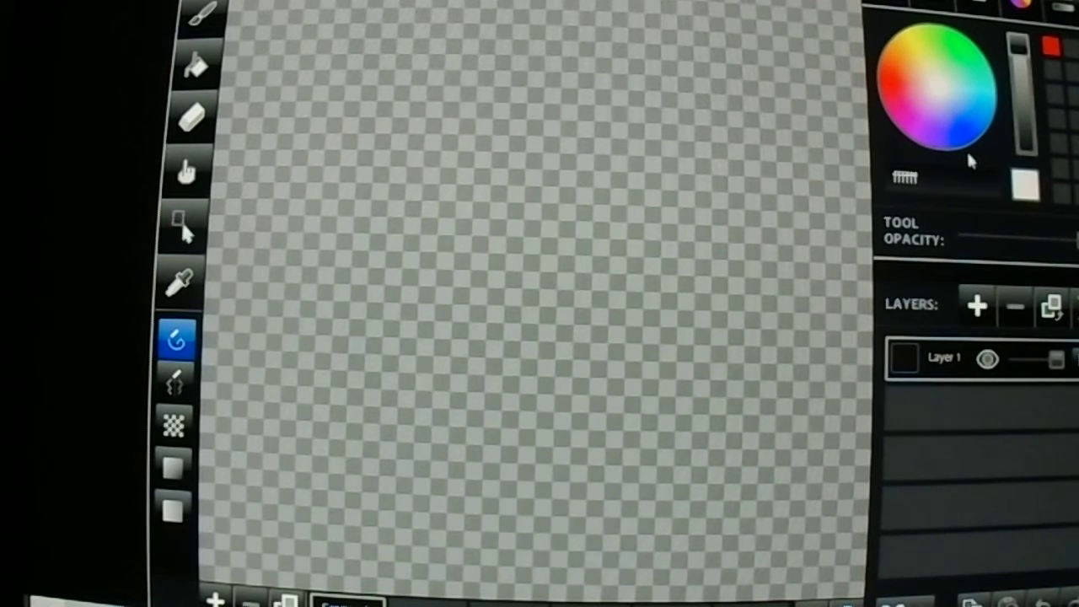
# Switch the active paint colour from red (ff0000) to white on the colour wheel
pyautogui.click(969, 147)
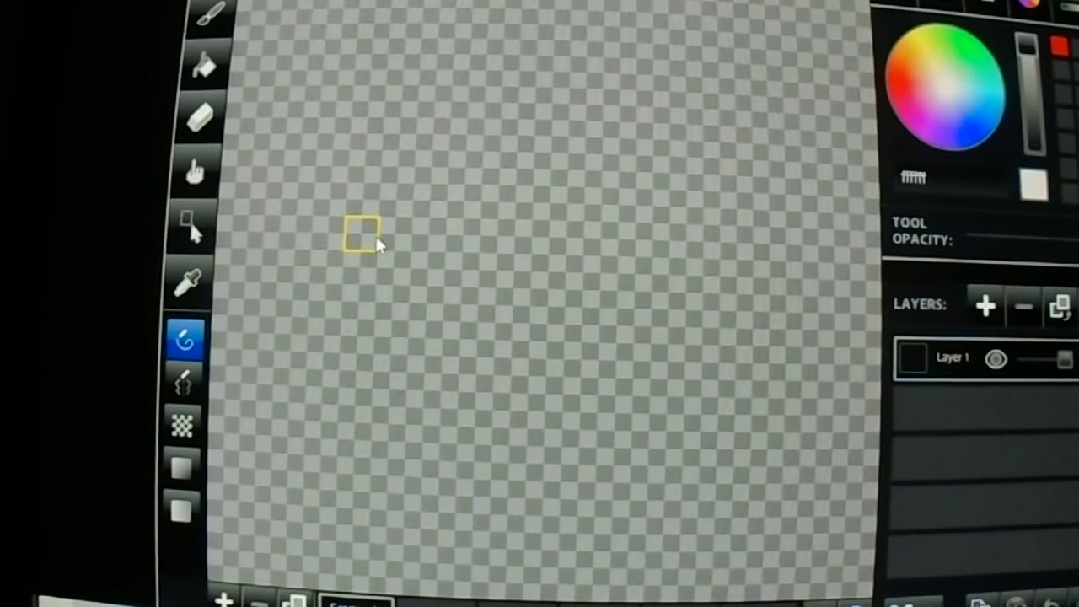
pyautogui.moveTo(401, 169)
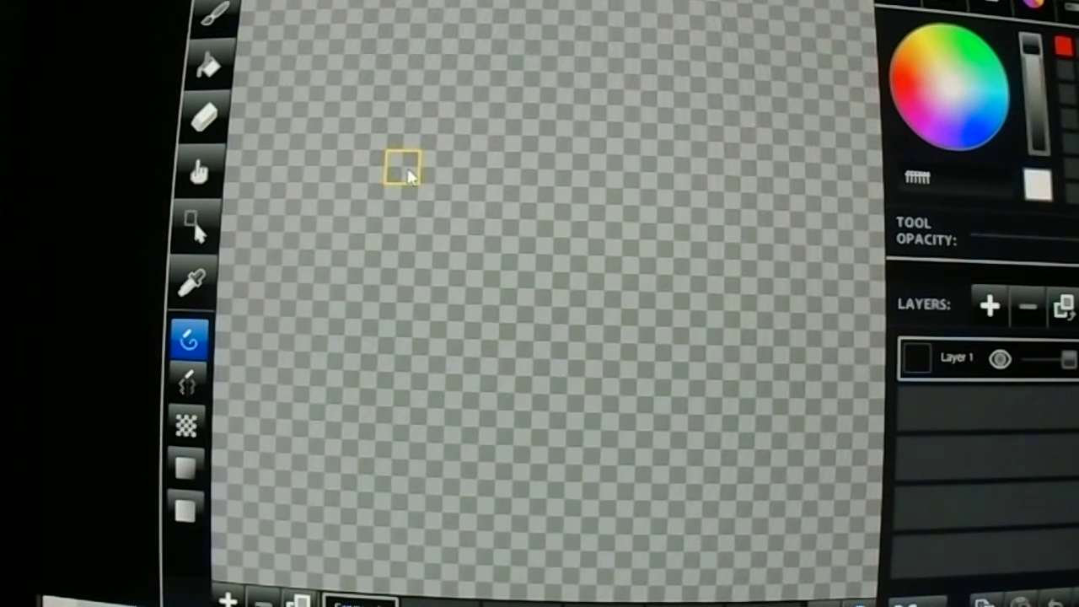
pyautogui.moveTo(506, 72)
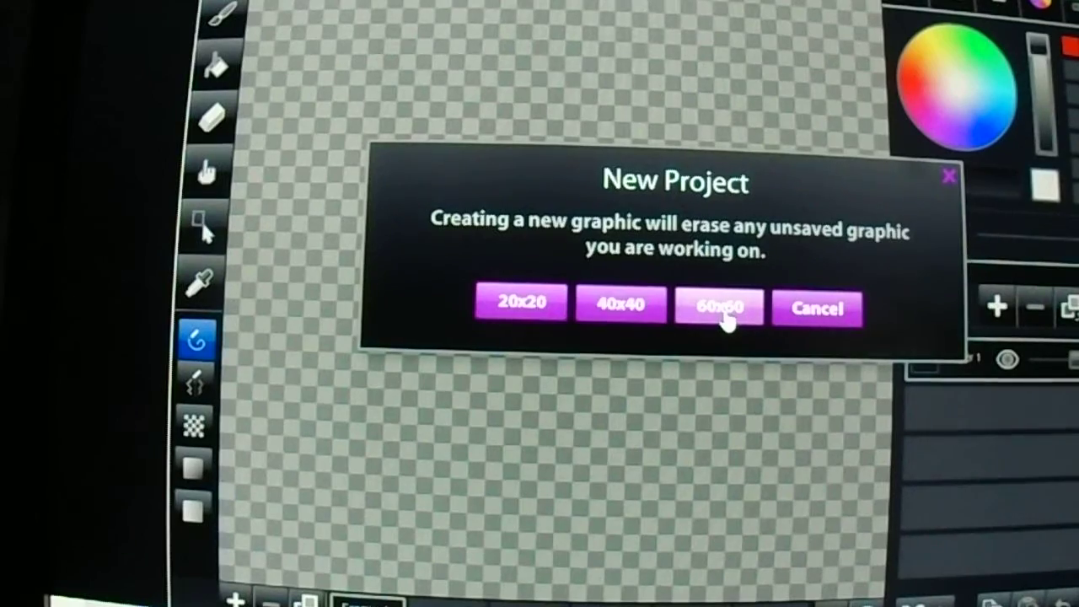
# Create a new empty 60x60 canvas, replacing the previous graphic
pyautogui.click(718, 305)
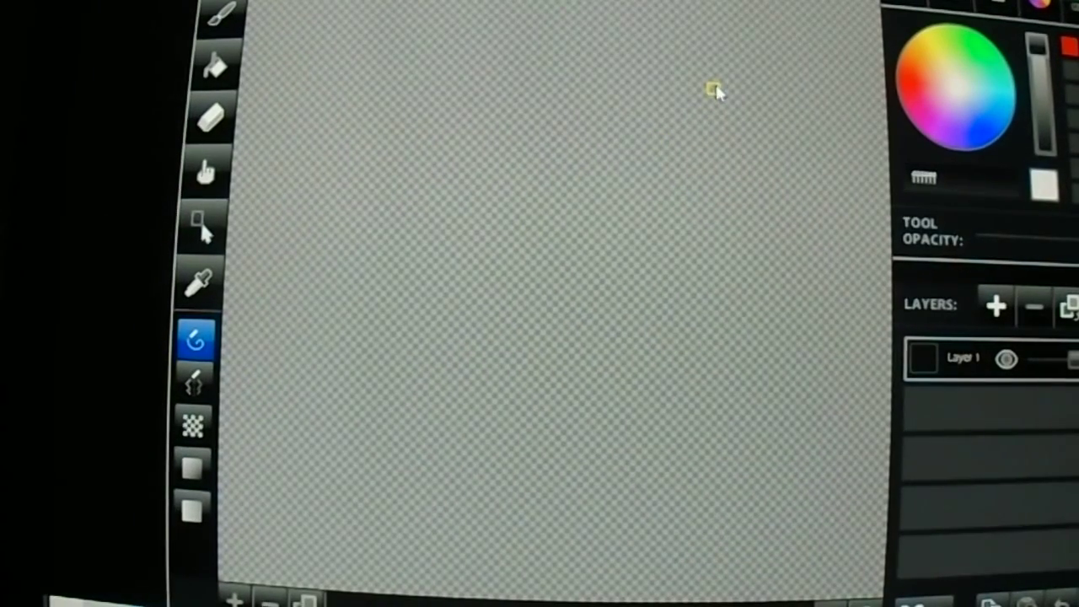
pyautogui.moveTo(484, 396)
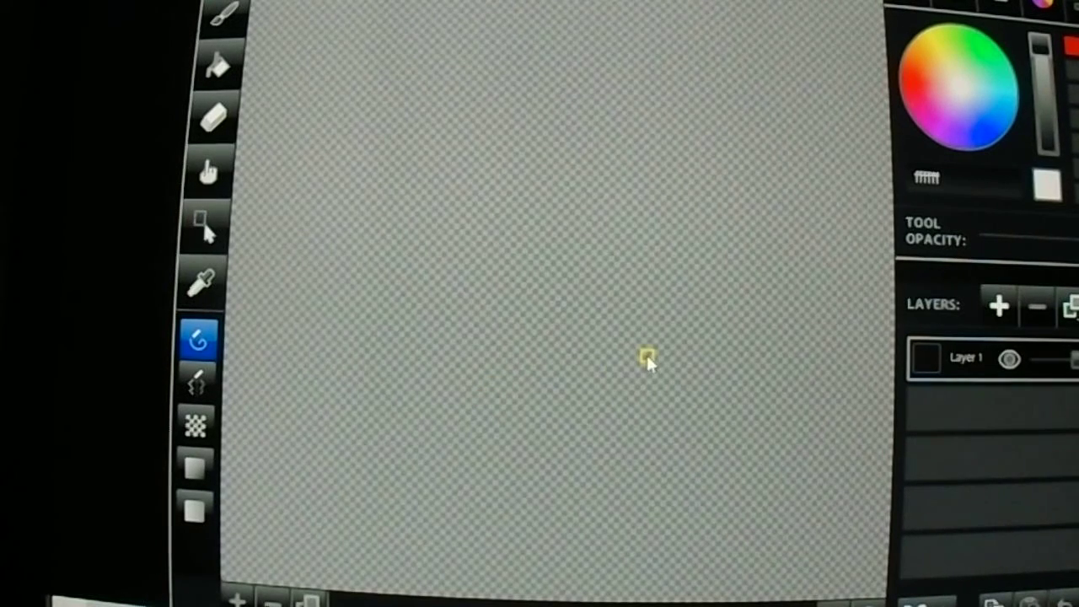
pyautogui.moveTo(616, 346)
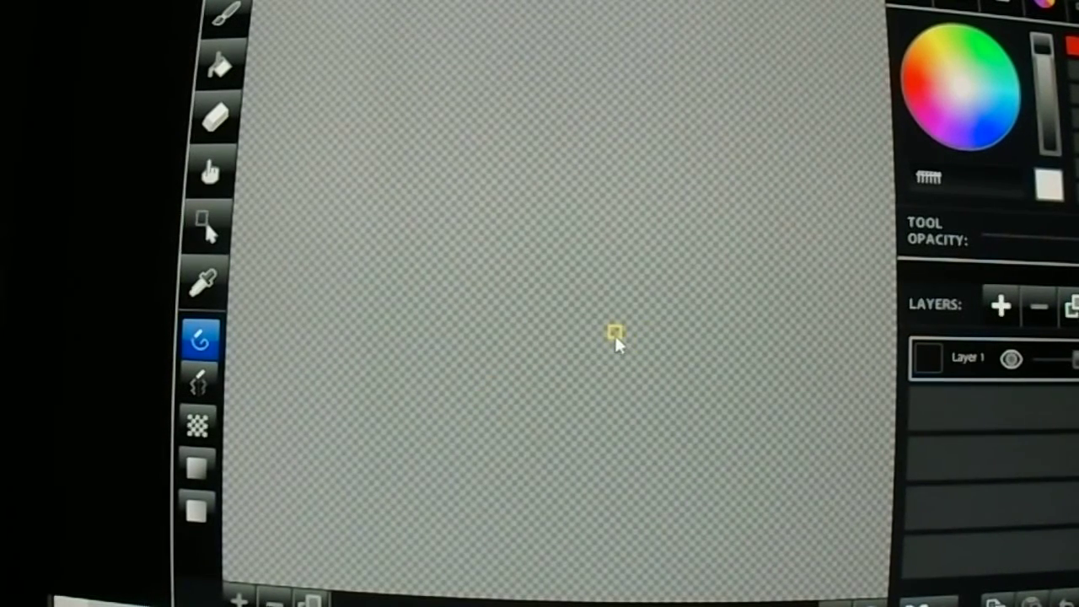
pyautogui.moveTo(548, 198)
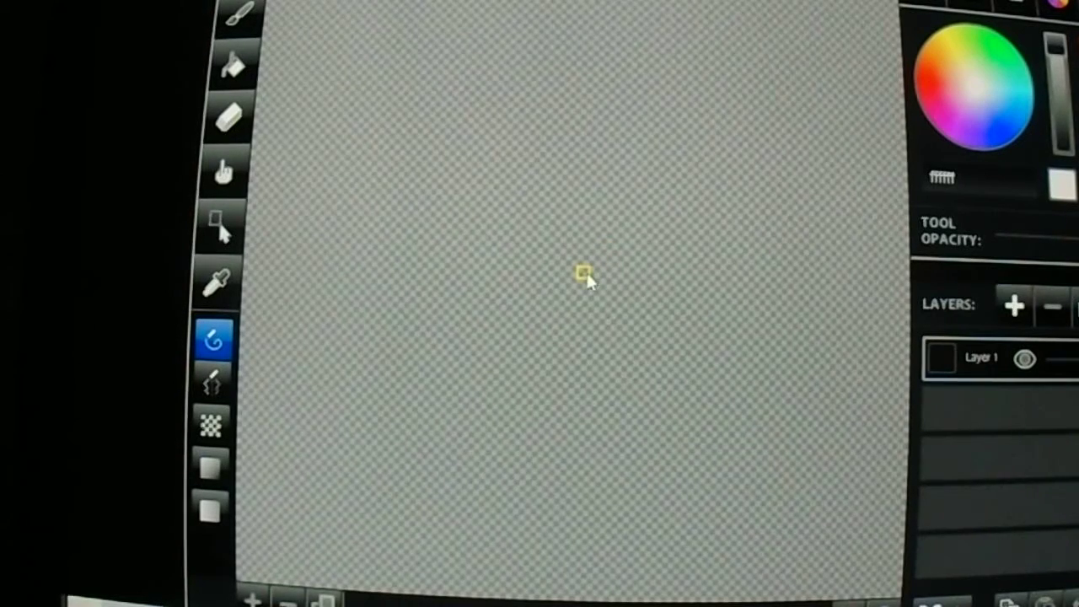
pyautogui.moveTo(527, 184)
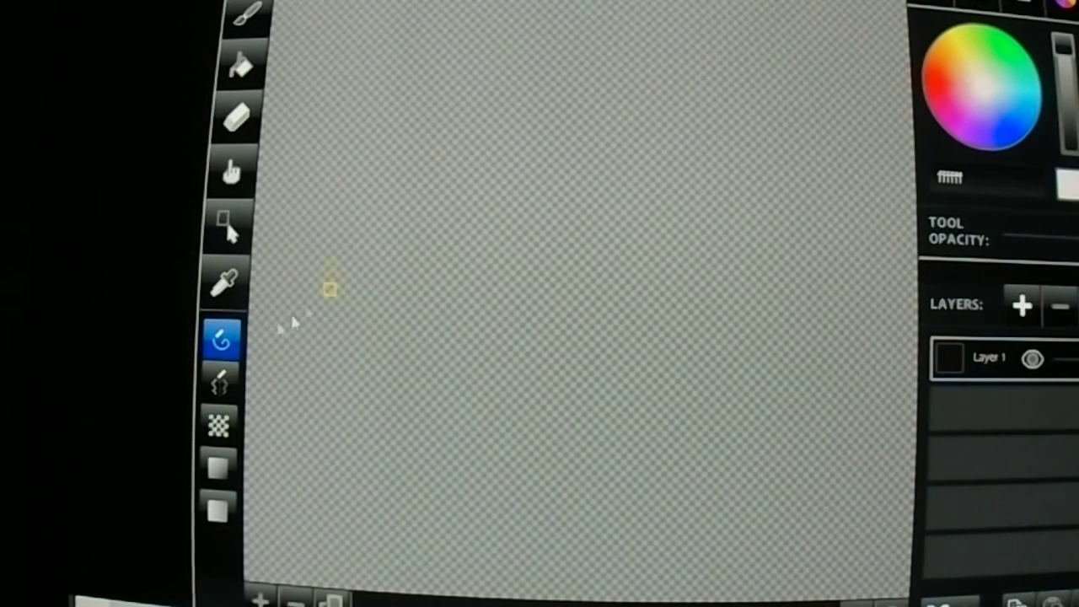
pyautogui.click(221, 426)
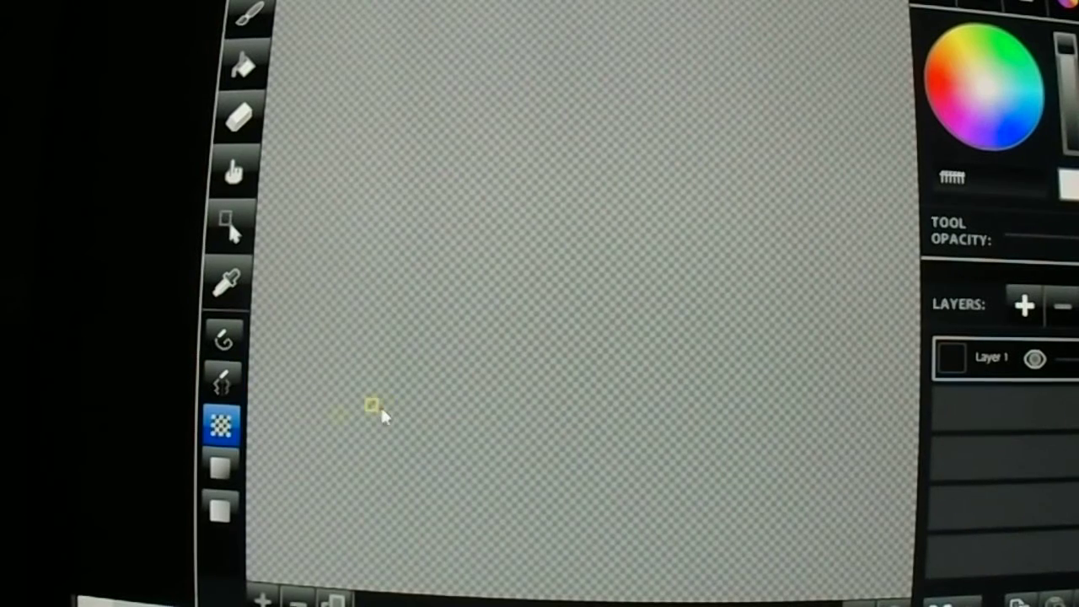
pyautogui.click(222, 466)
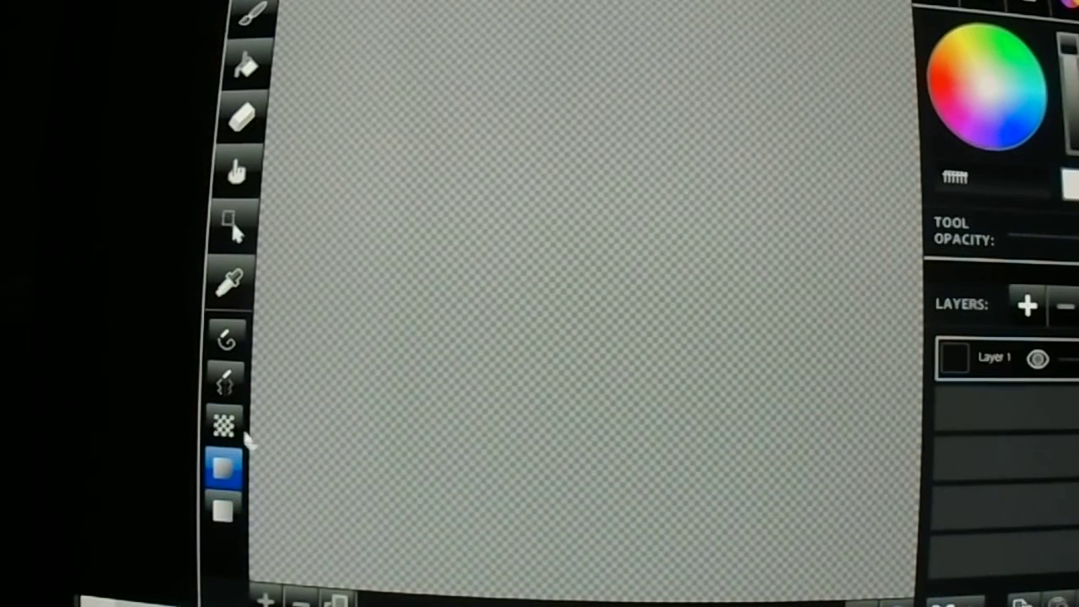
pyautogui.click(226, 381)
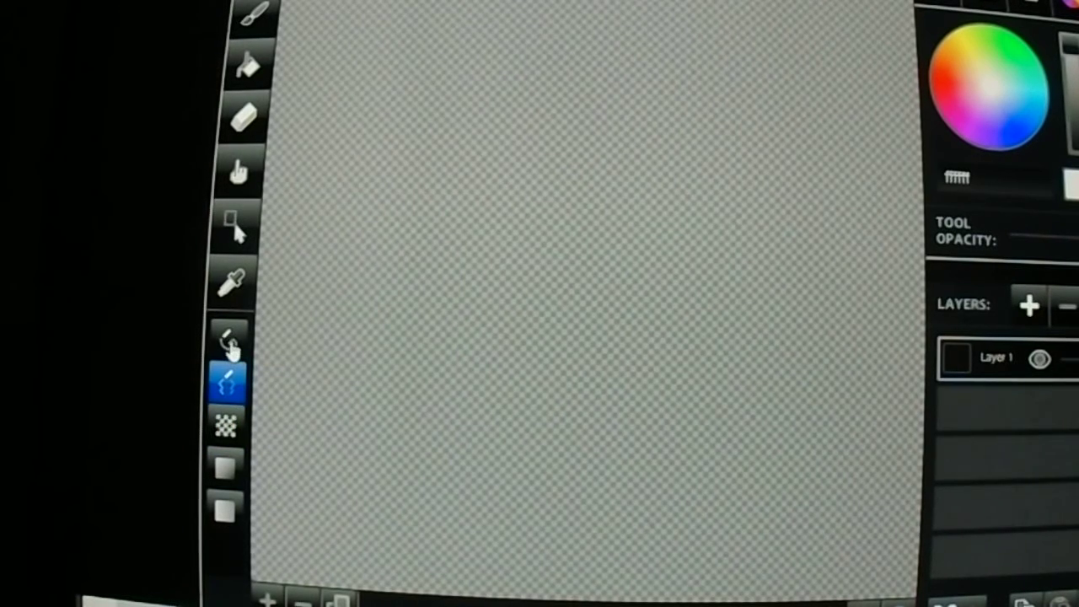
pyautogui.click(228, 341)
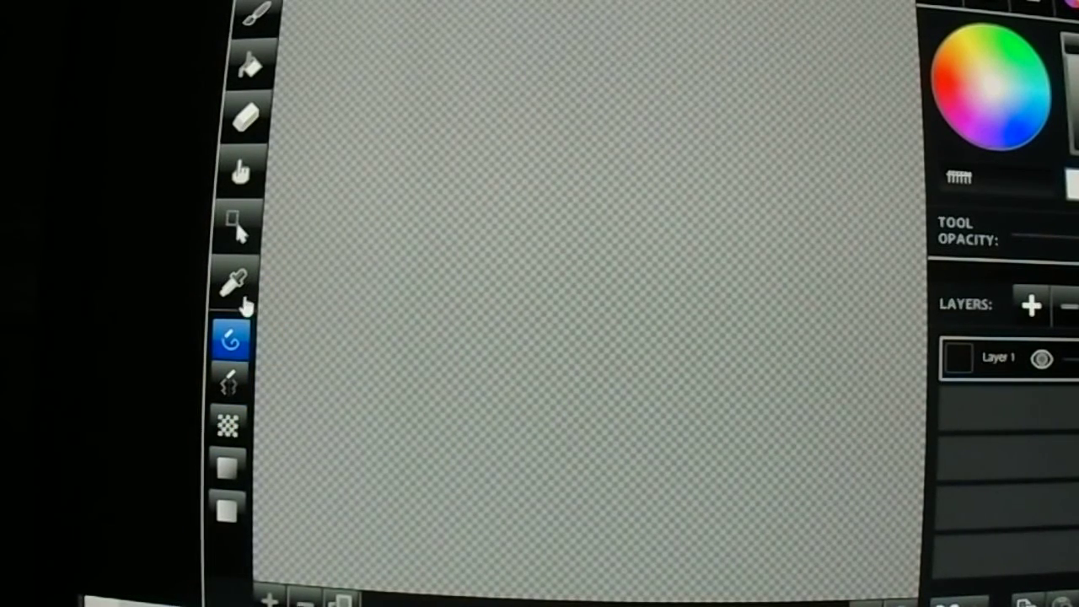
pyautogui.moveTo(238, 282)
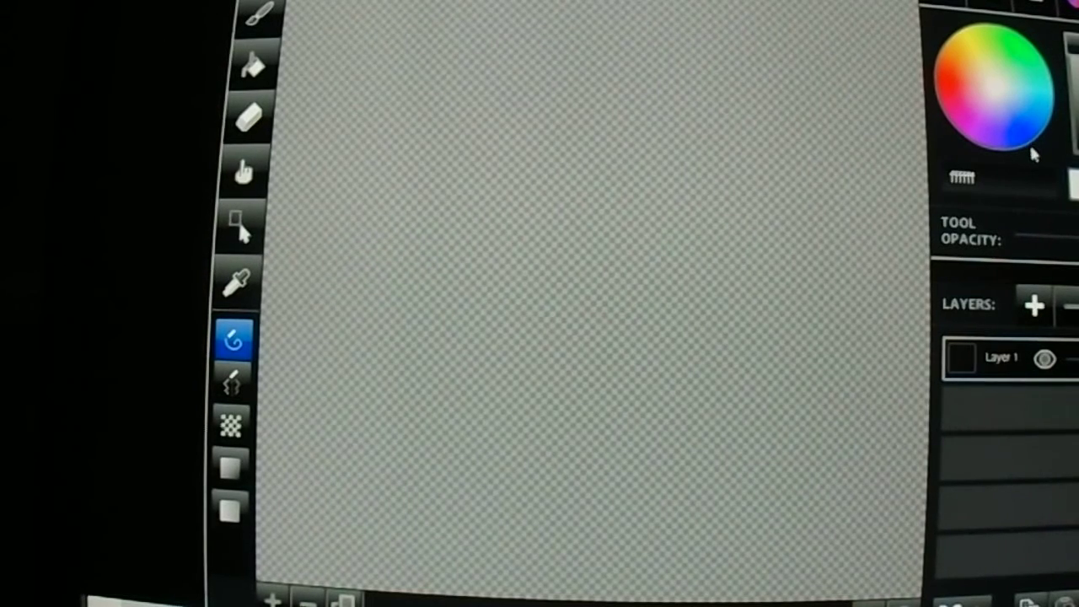
pyautogui.click(1015, 80)
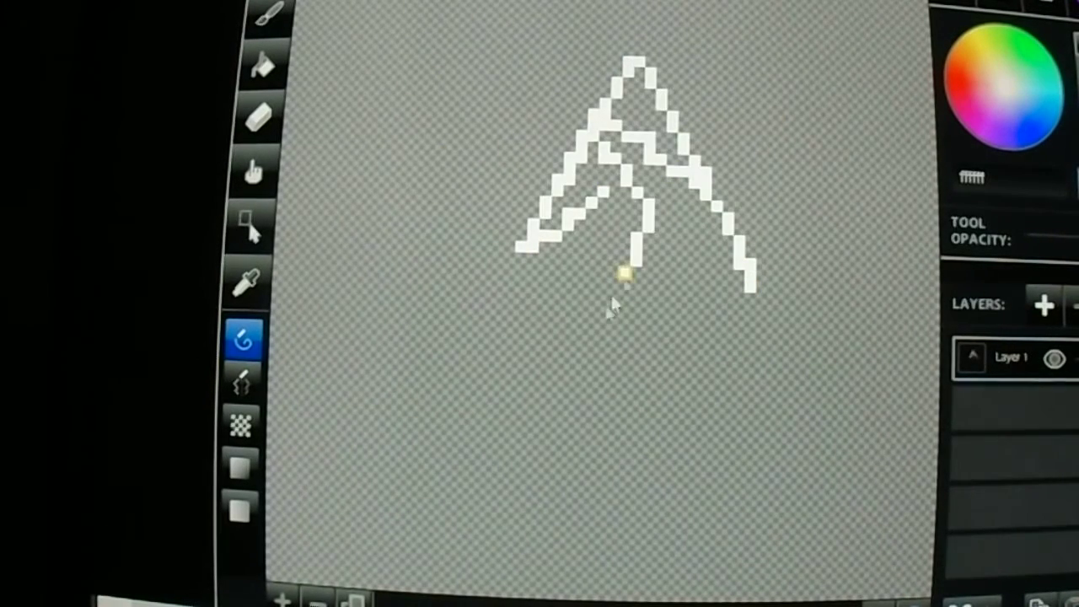
# Draw white pixel lines, then paint a thick red stroke across the canvas
pyautogui.moveTo(629, 270); pyautogui.dragTo(810, 228)
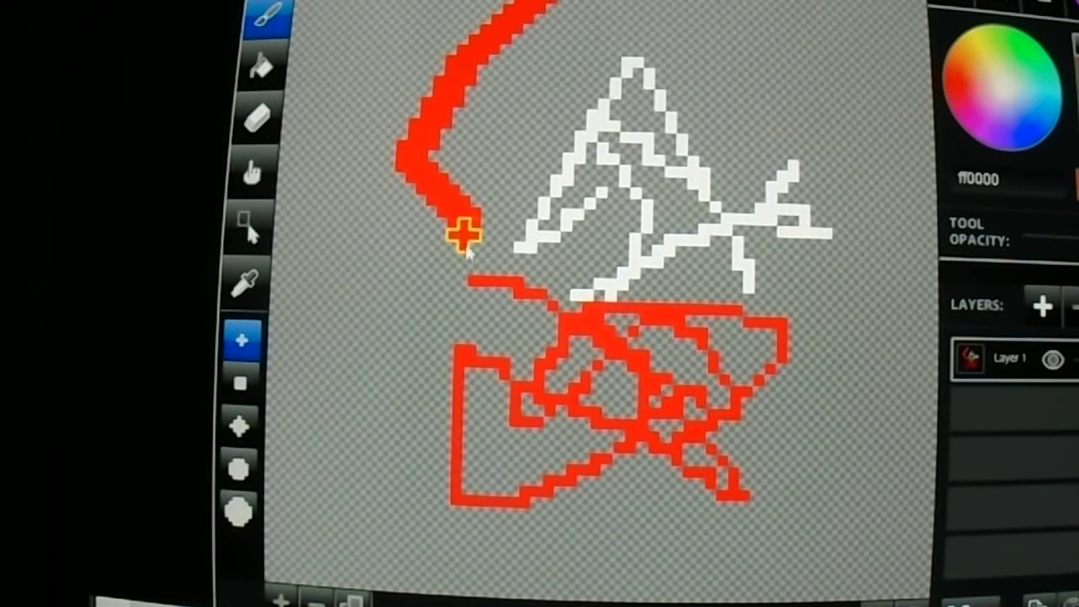
pyautogui.moveTo(464, 237); pyautogui.dragTo(750, 143)
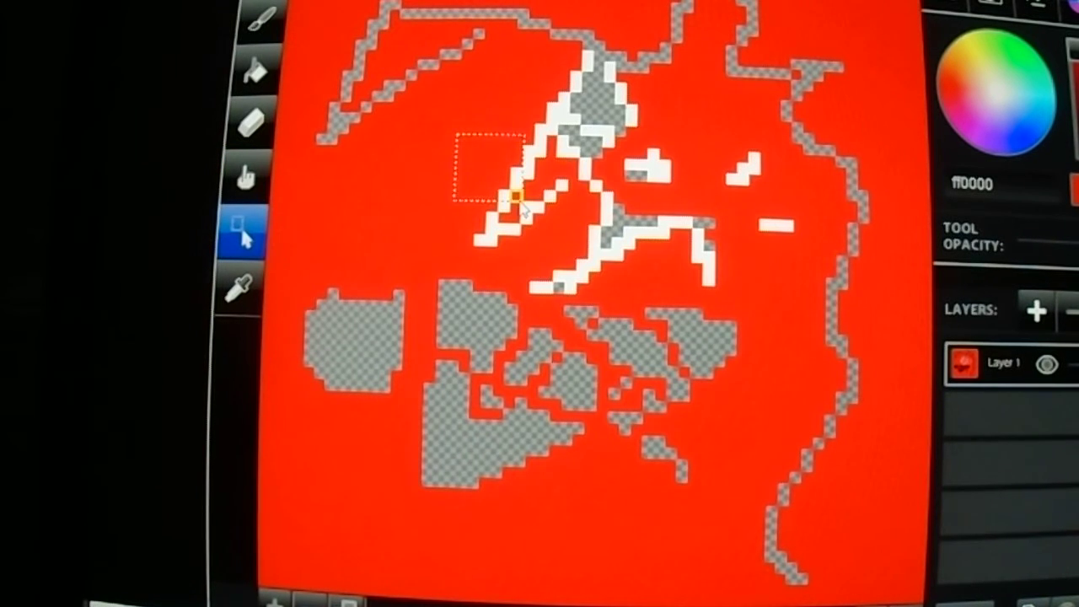
# Box-select and move the block with the white lines, then sample a colour
pyautogui.moveTo(514, 198); pyautogui.dragTo(708, 320)
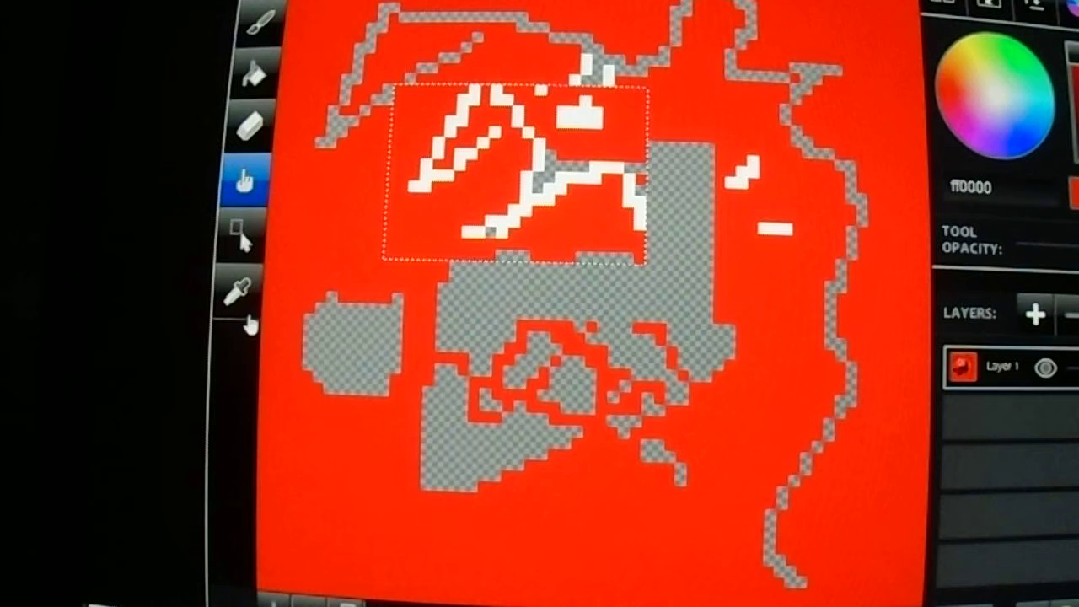
pyautogui.moveTo(240, 295)
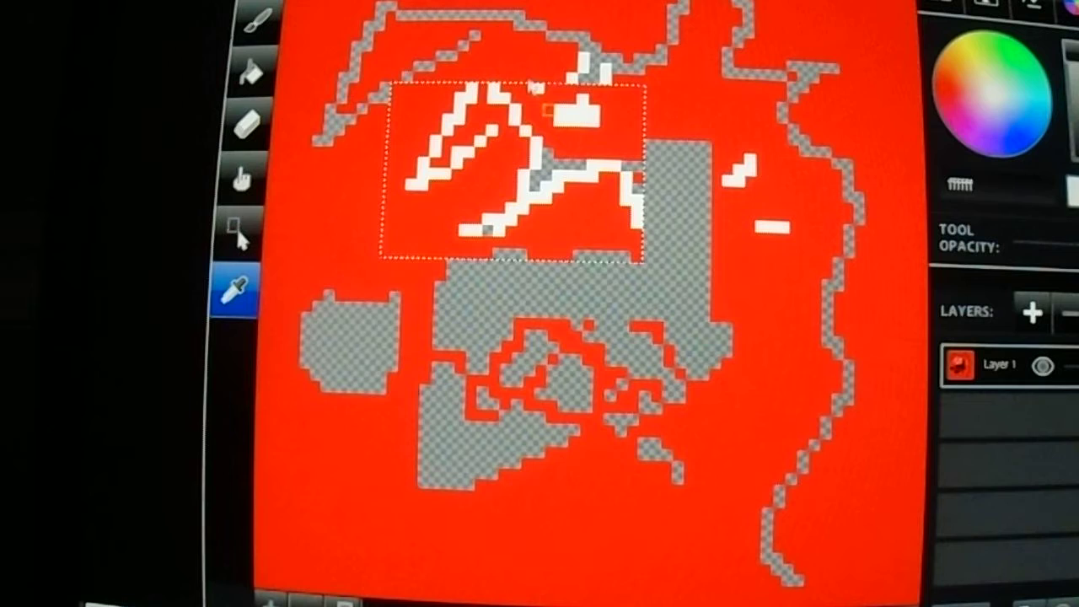
pyautogui.click(236, 346)
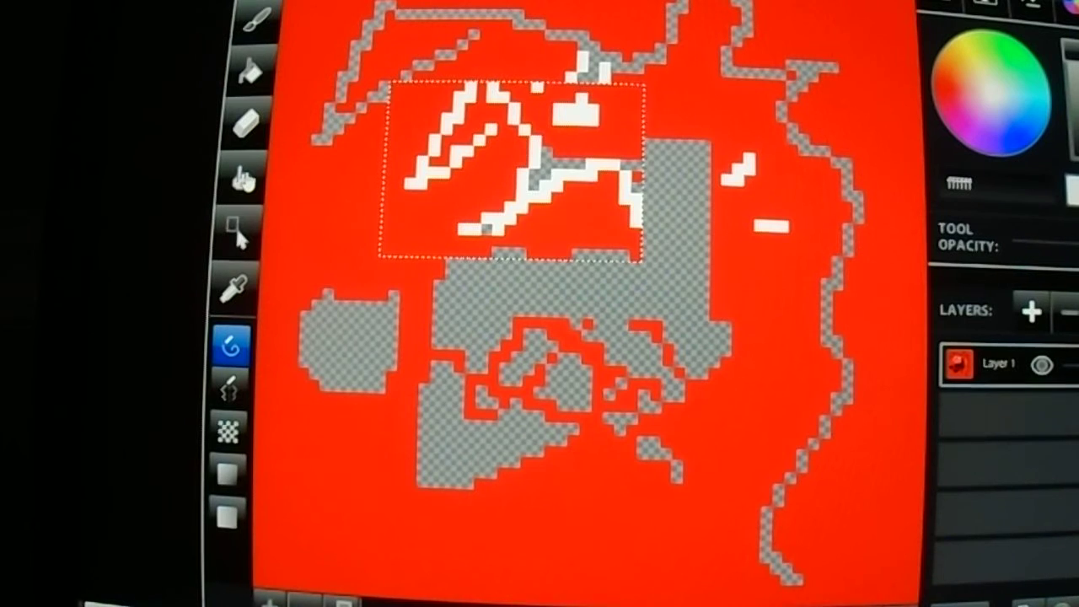
pyautogui.moveTo(240, 173)
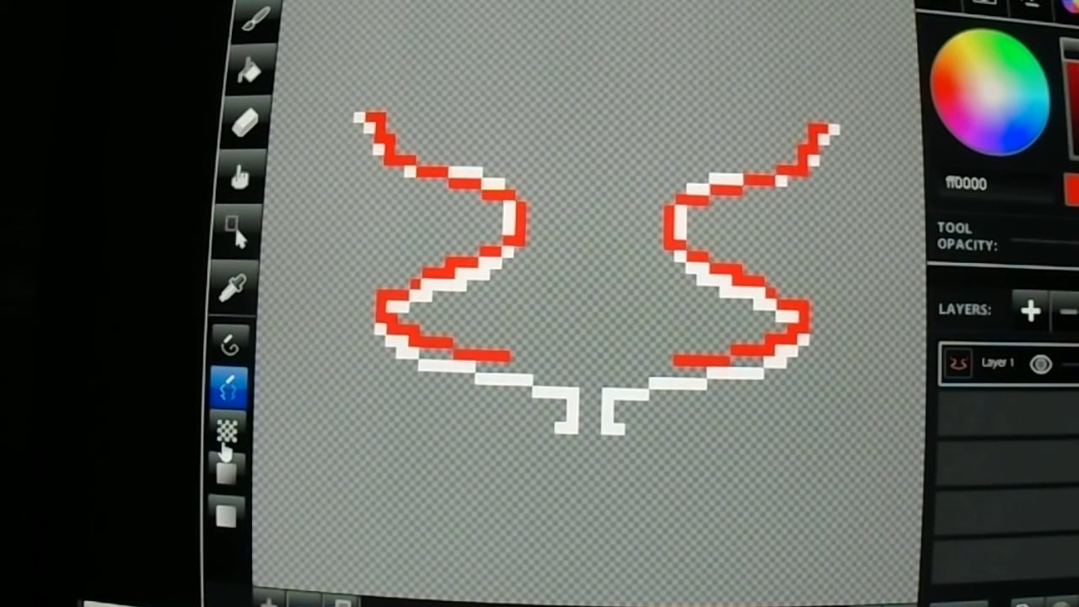
pyautogui.moveTo(227, 430)
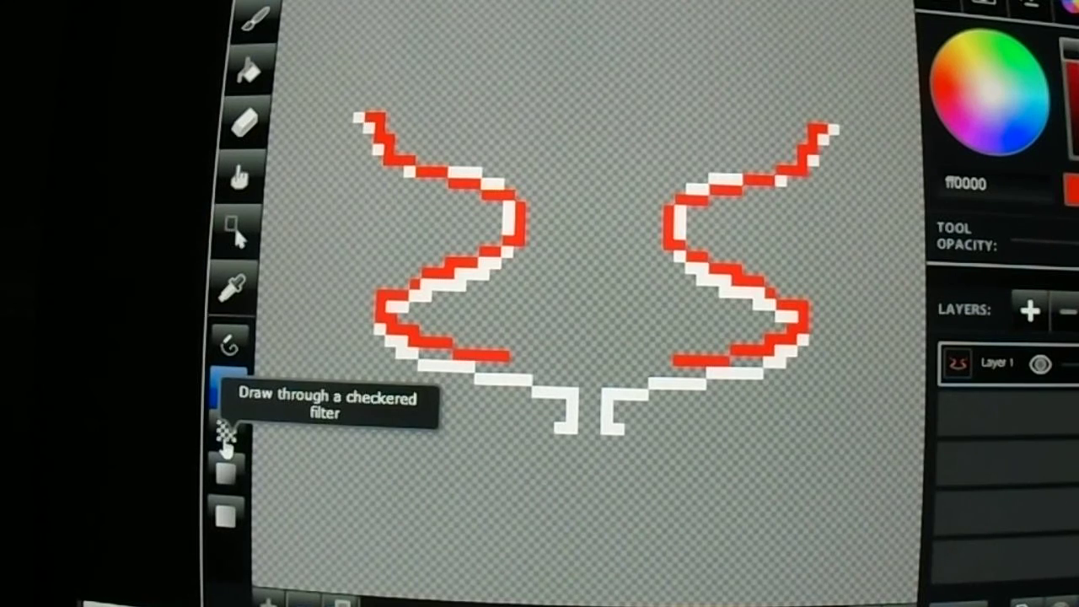
# Dab dotted red strokes along the left curve through the checkered filter, then change brush mode
pyautogui.click(227, 431)
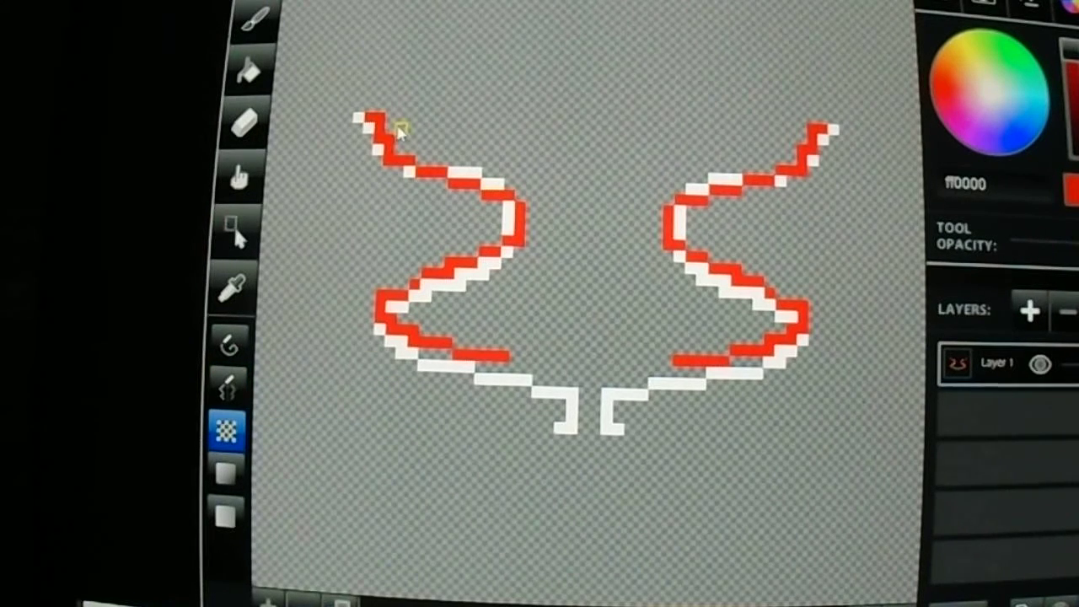
pyautogui.click(227, 388)
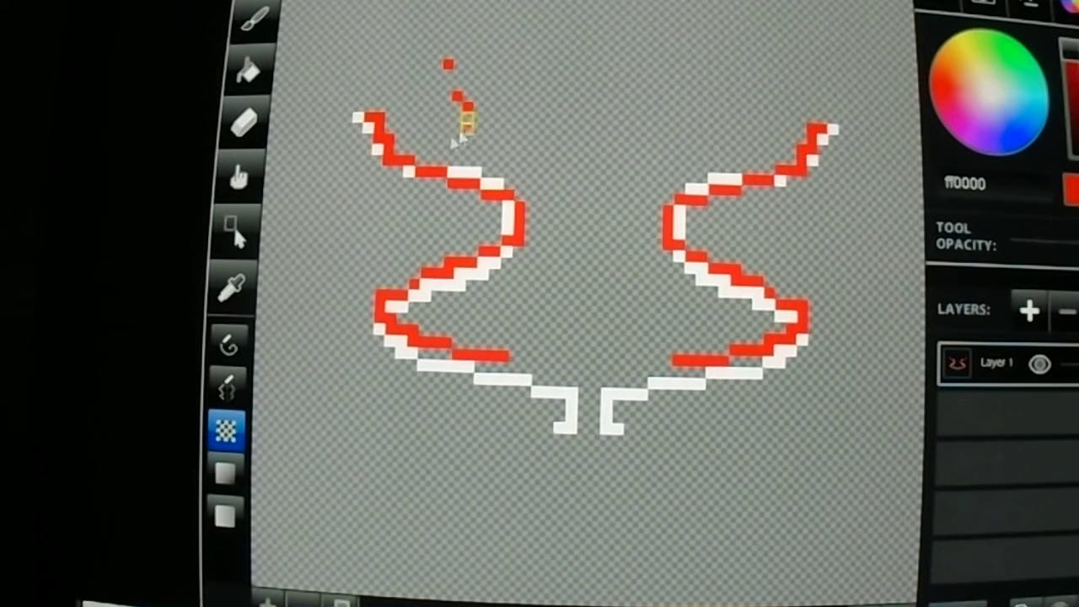
pyautogui.moveTo(455, 118); pyautogui.dragTo(345, 329)
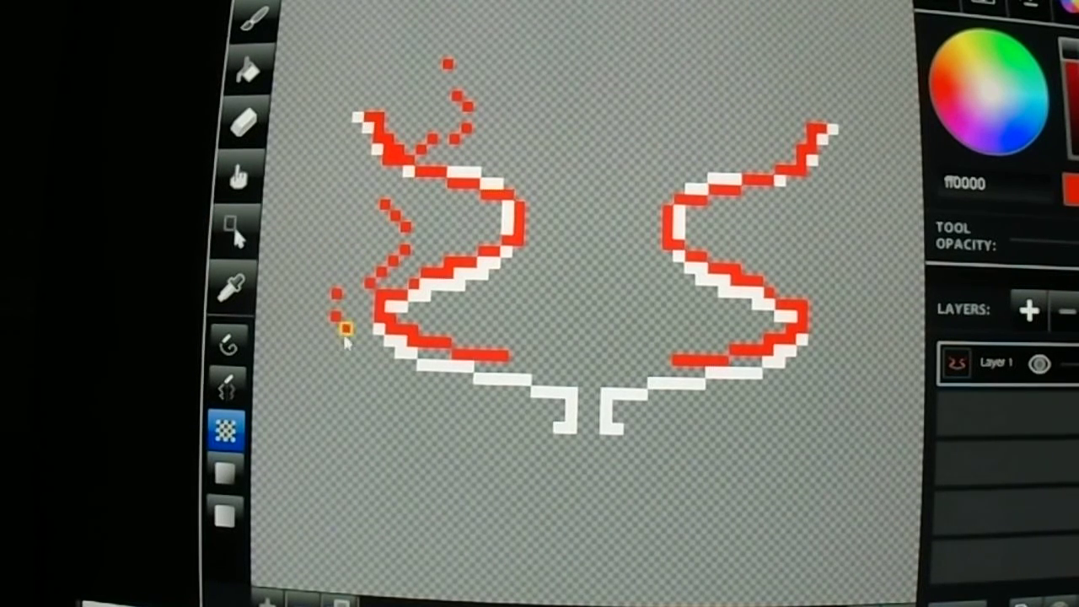
pyautogui.click(226, 472)
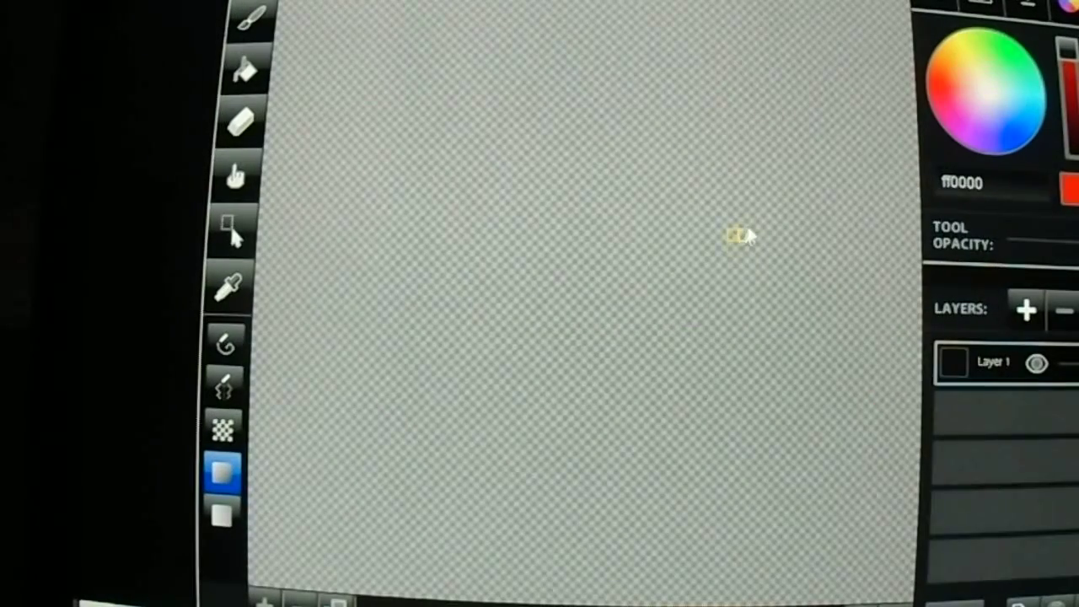
pyautogui.moveTo(809, 468)
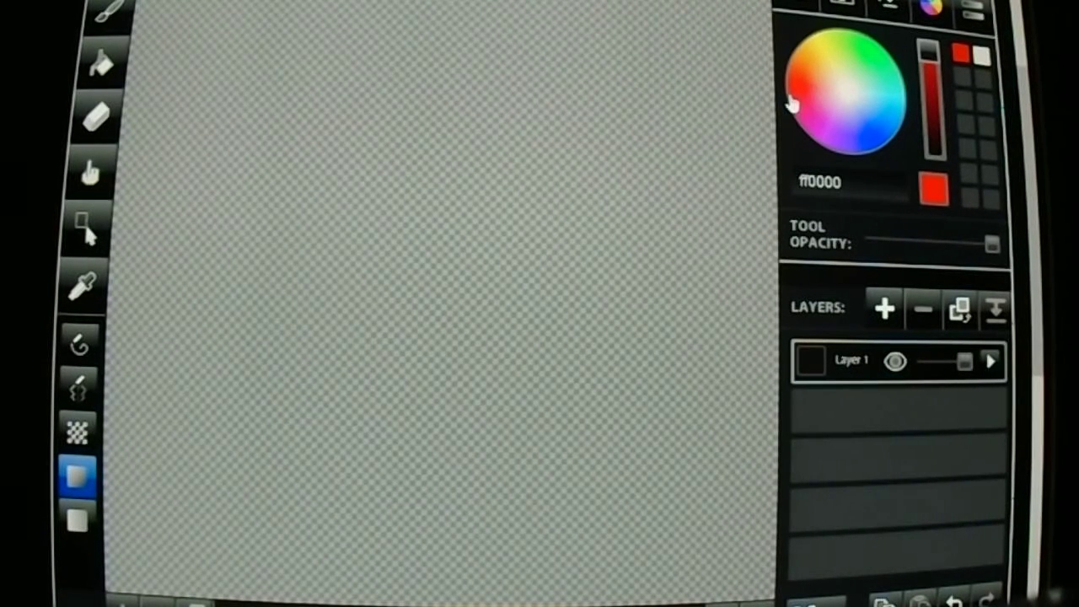
pyautogui.moveTo(792, 102)
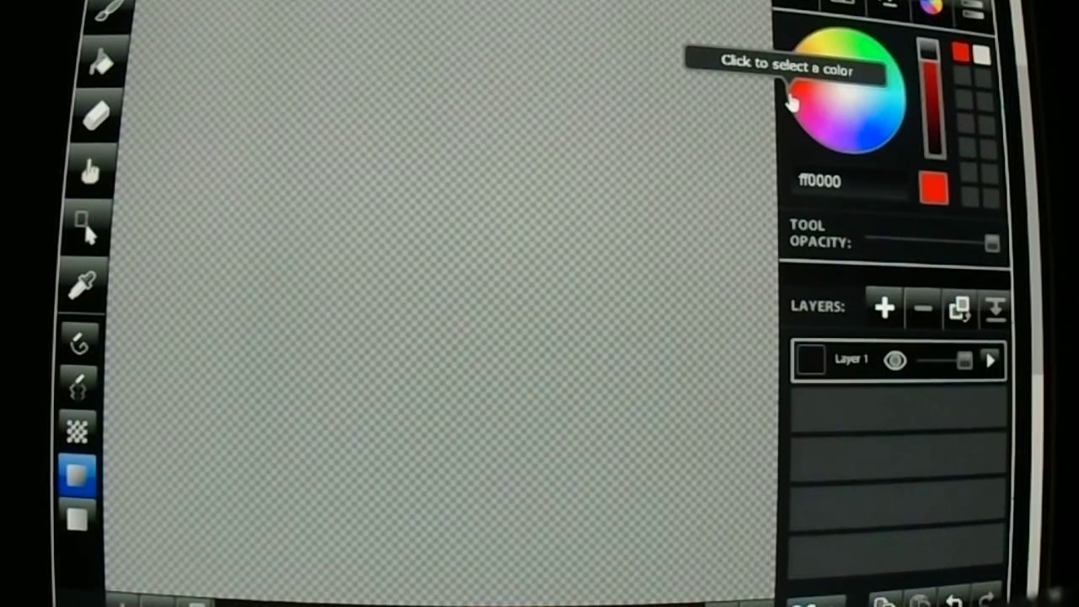
pyautogui.moveTo(93, 405)
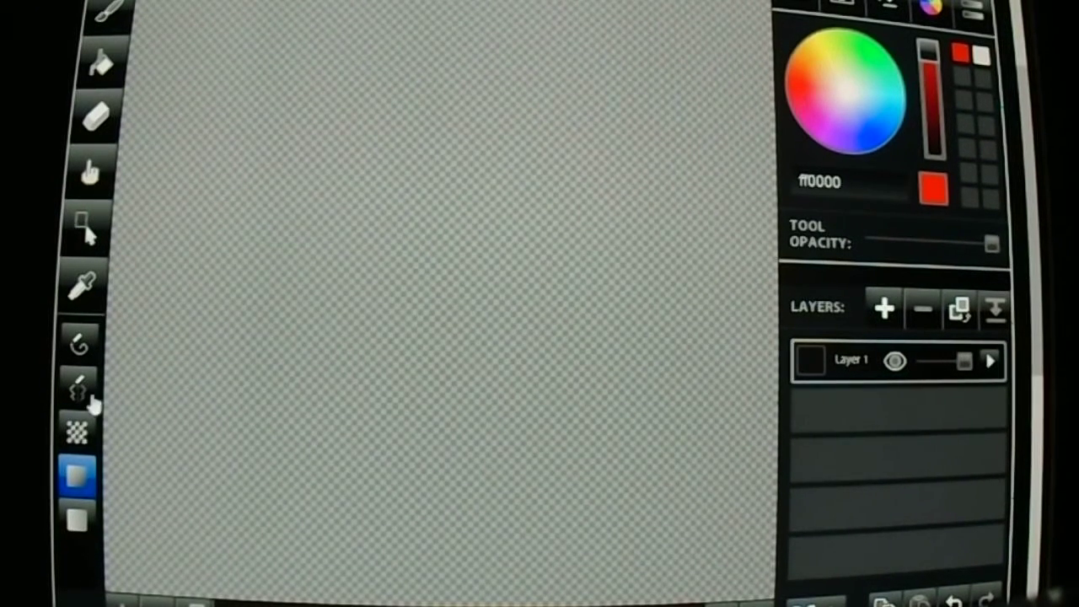
# Draw a red pixel circle outline near the top of the canvas with the pencil
pyautogui.click(76, 384)
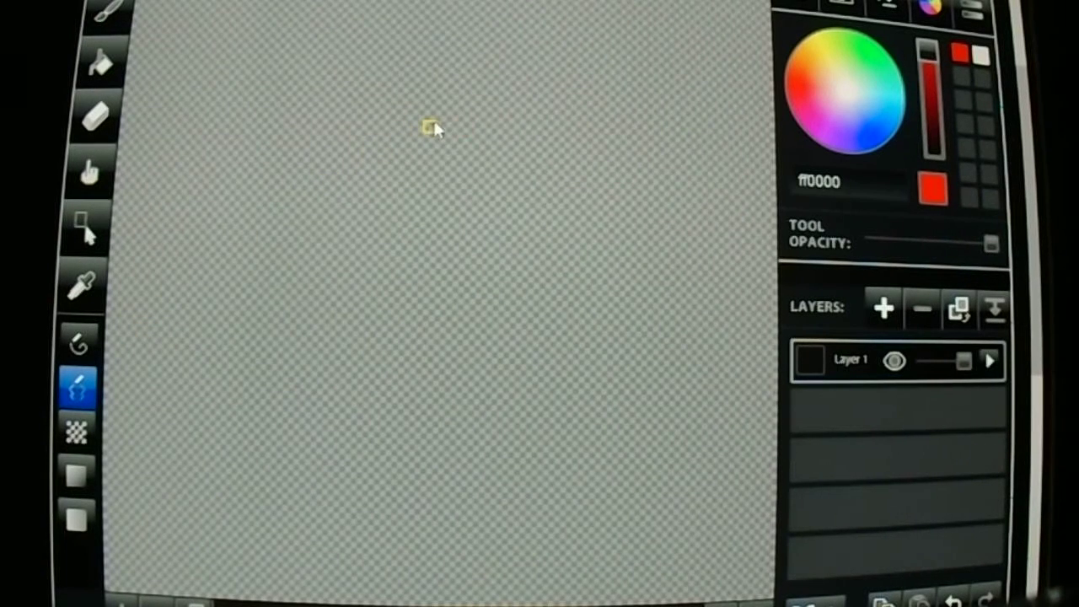
pyautogui.moveTo(430, 128); pyautogui.dragTo(459, 128)
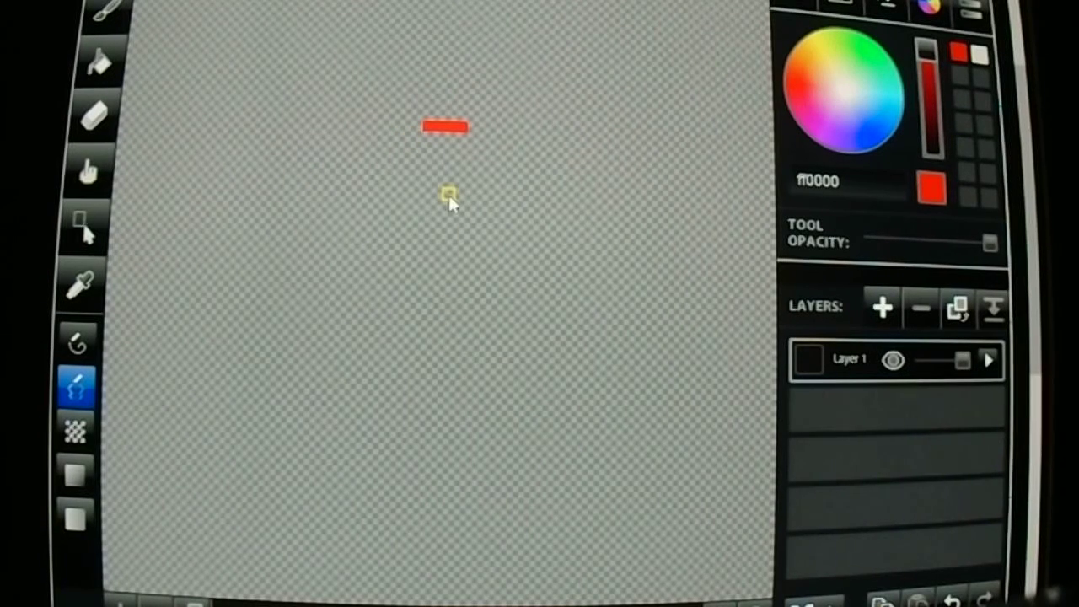
pyautogui.moveTo(451, 199); pyautogui.dragTo(438, 133)
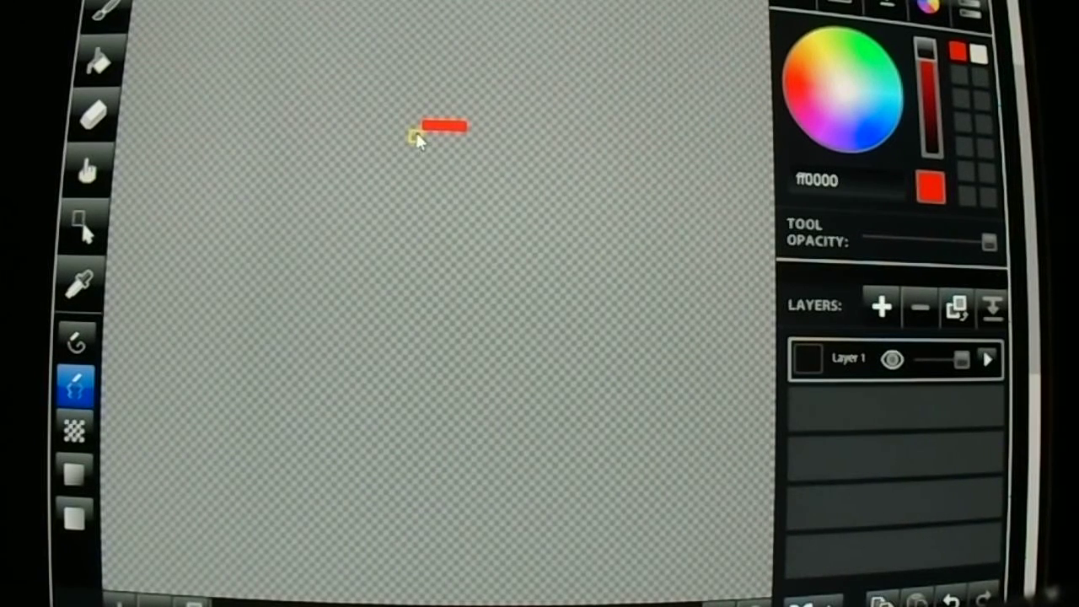
pyautogui.moveTo(443, 127); pyautogui.dragTo(472, 135)
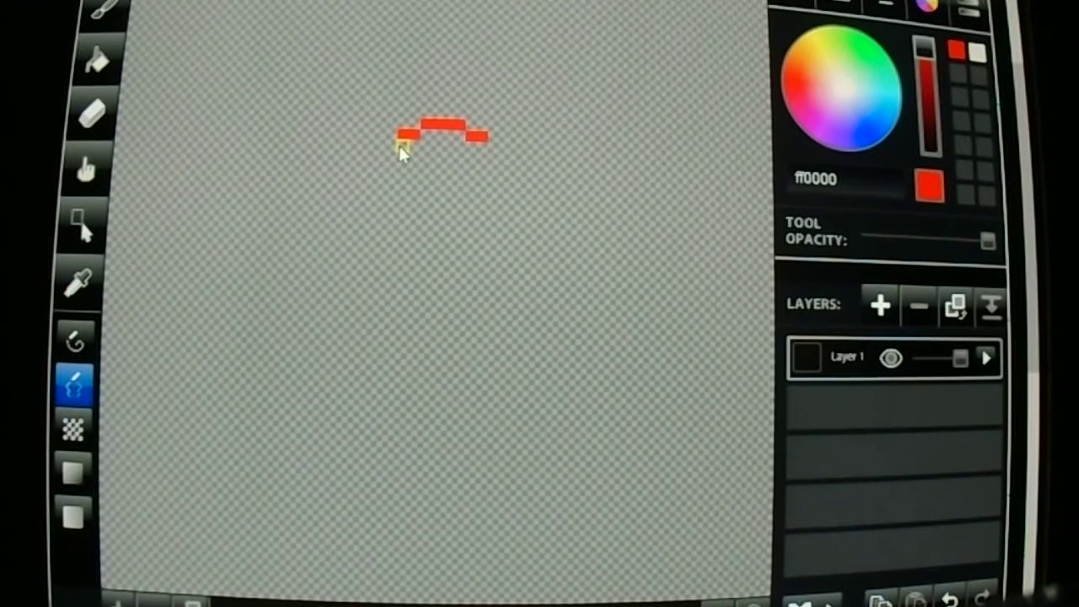
pyautogui.click(409, 139)
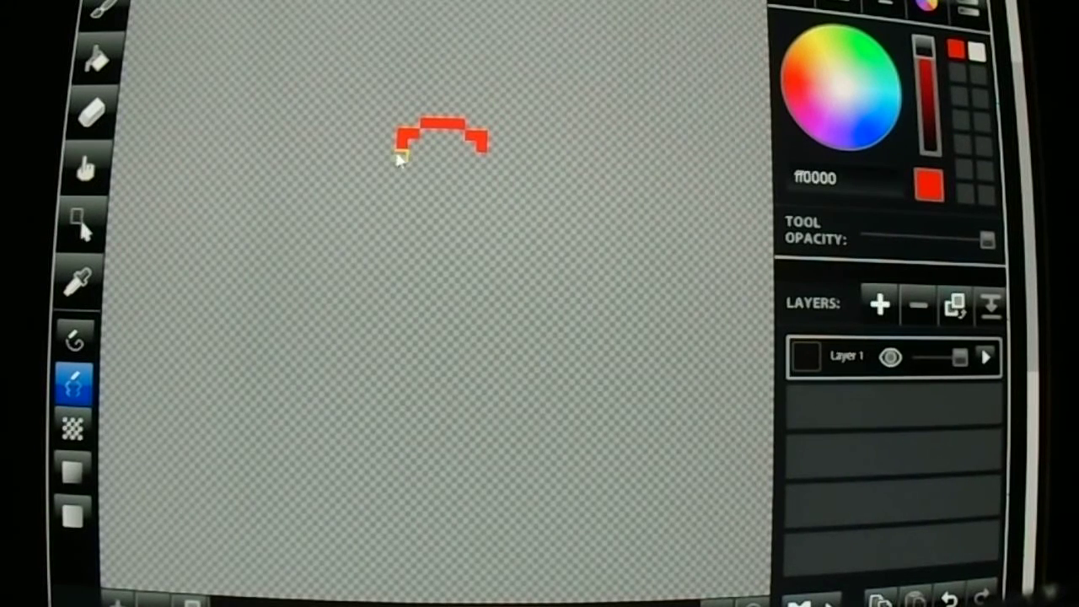
pyautogui.moveTo(405, 156); pyautogui.dragTo(392, 173)
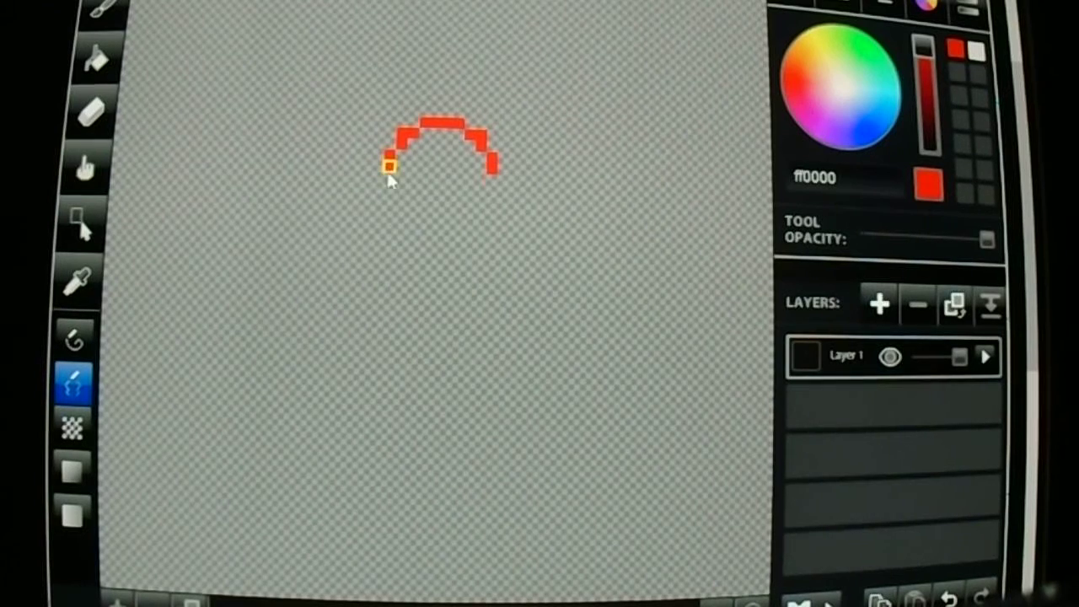
pyautogui.moveTo(391, 166); pyautogui.dragTo(438, 228)
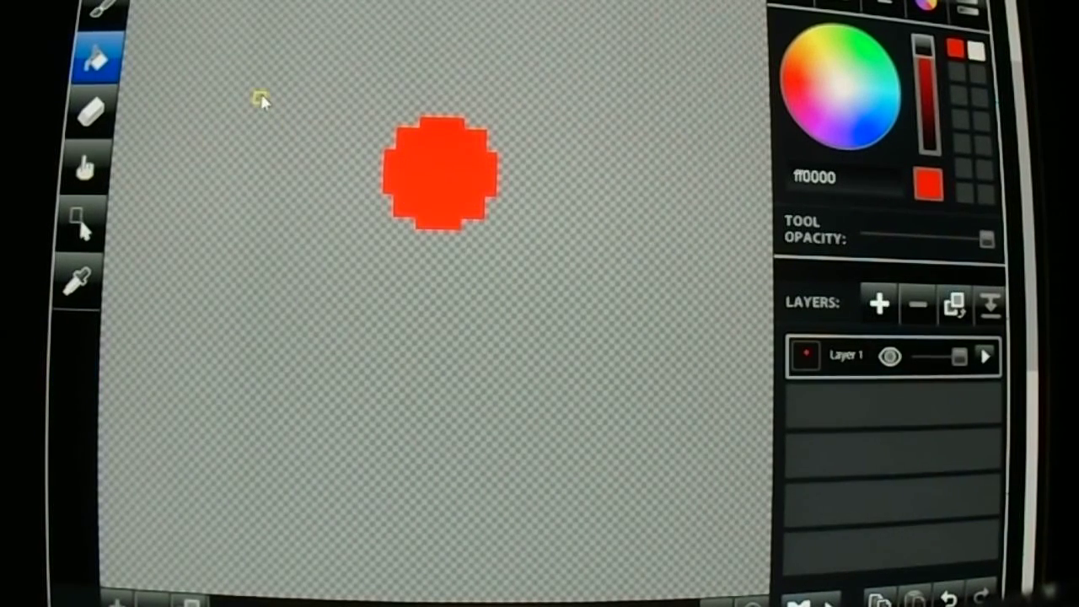
pyautogui.moveTo(329, 102)
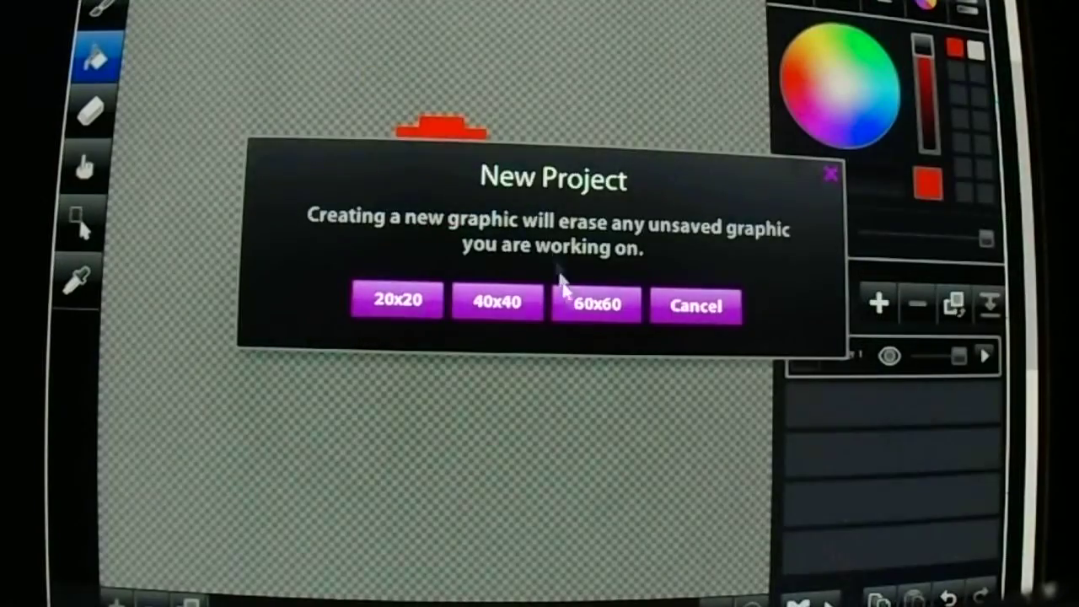
# Start a fresh canvas and sketch a red arch outline with the pencil
pyautogui.click(595, 305)
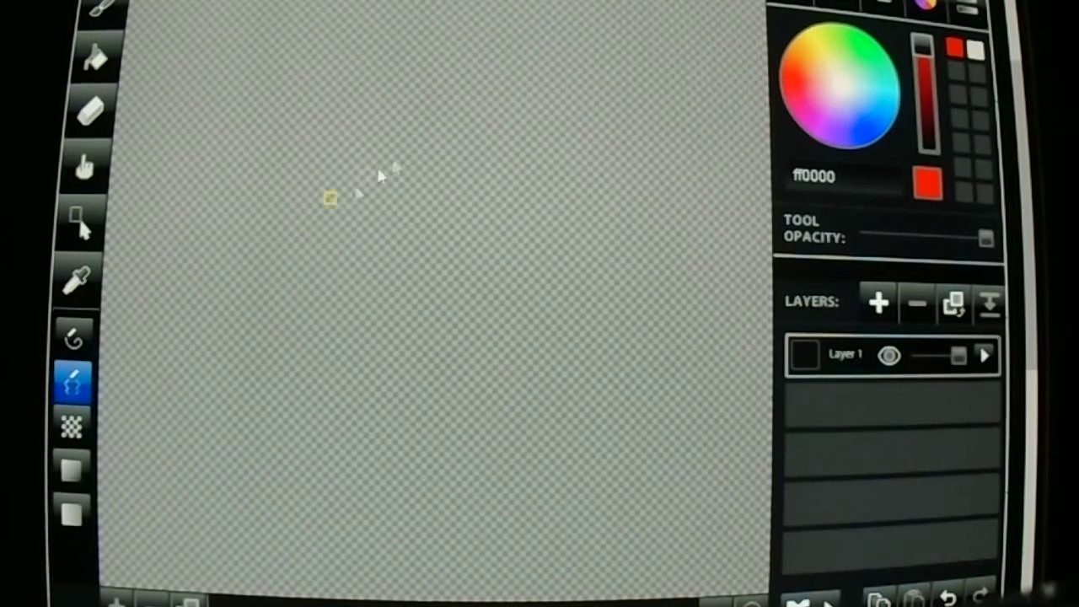
pyautogui.moveTo(329, 199); pyautogui.dragTo(460, 143)
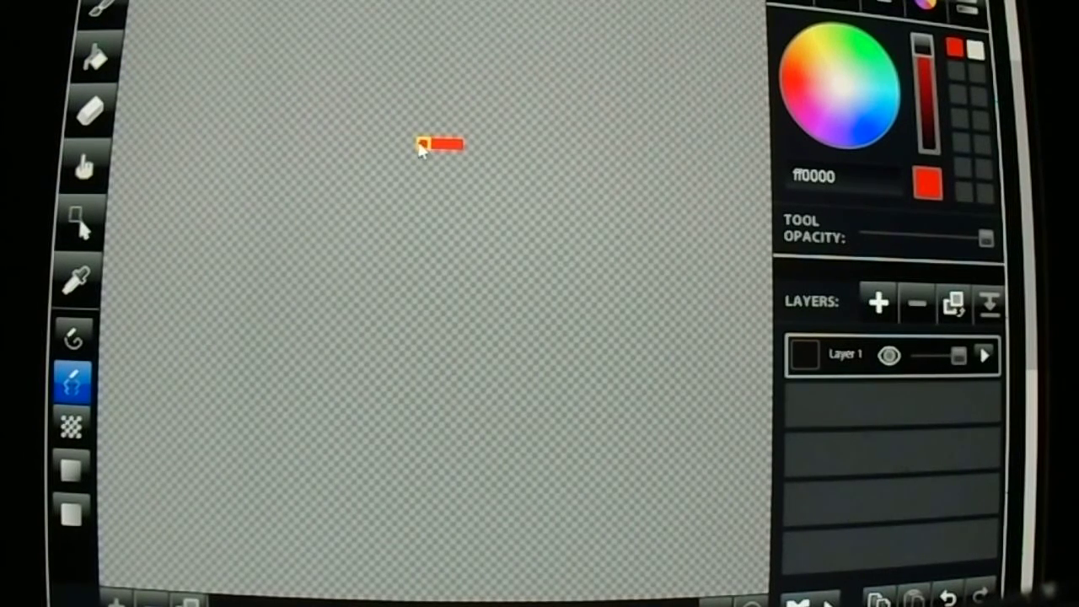
pyautogui.moveTo(422, 143); pyautogui.dragTo(409, 190)
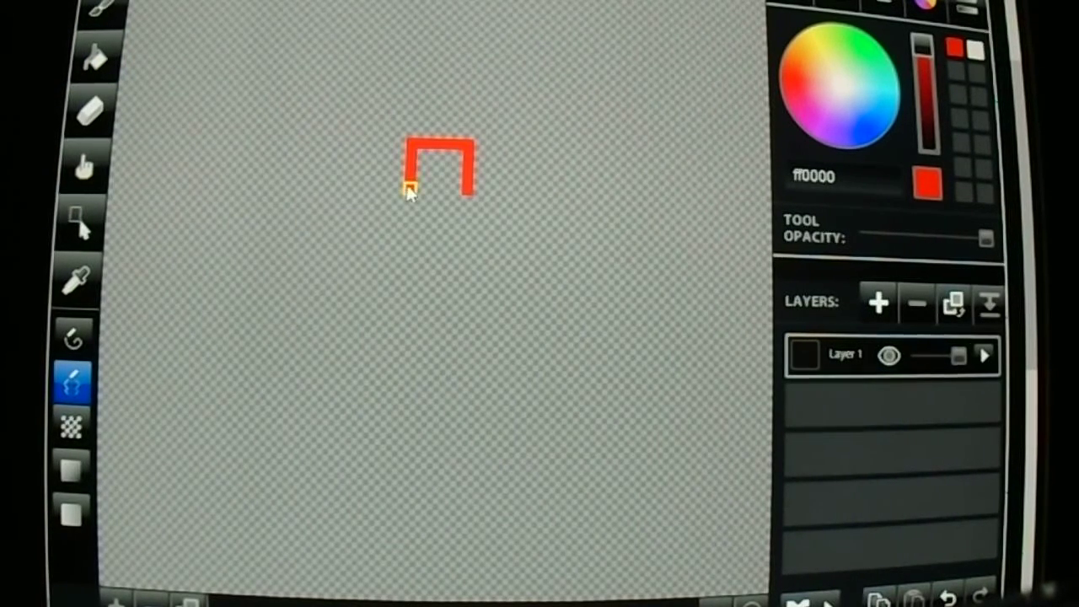
pyautogui.moveTo(413, 198); pyautogui.dragTo(472, 198)
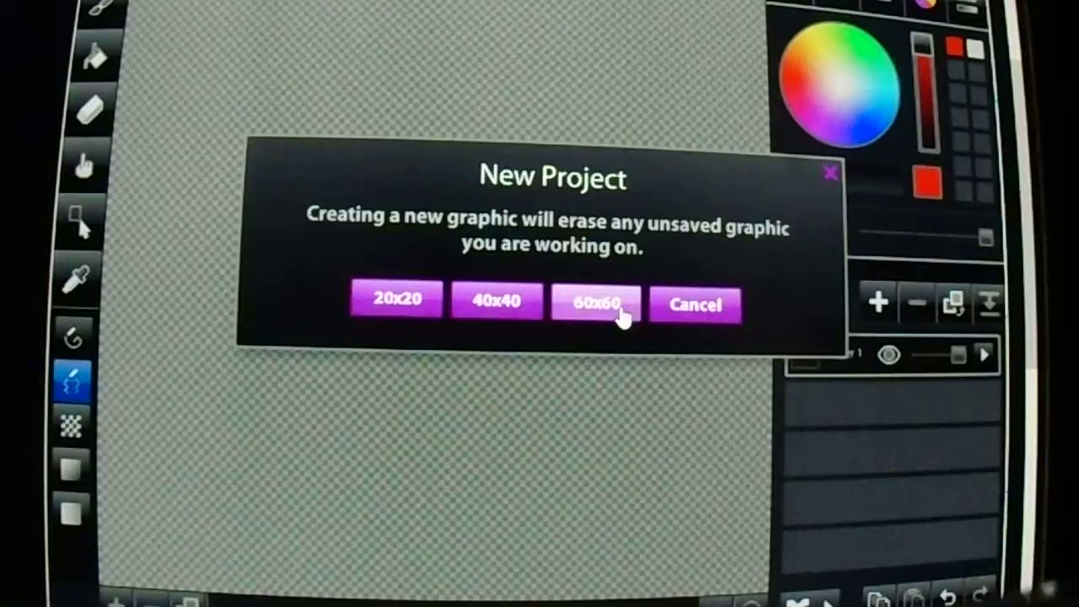
# Create a new 60x60 graphic and sketch a short red arch near the top
pyautogui.click(596, 302)
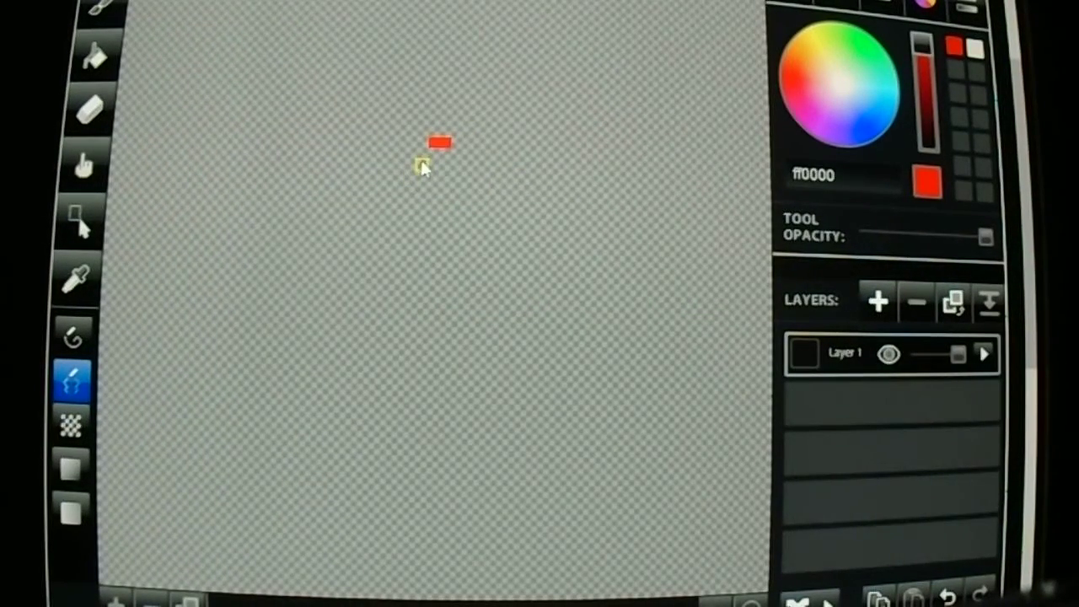
pyautogui.moveTo(439, 143); pyautogui.dragTo(400, 177)
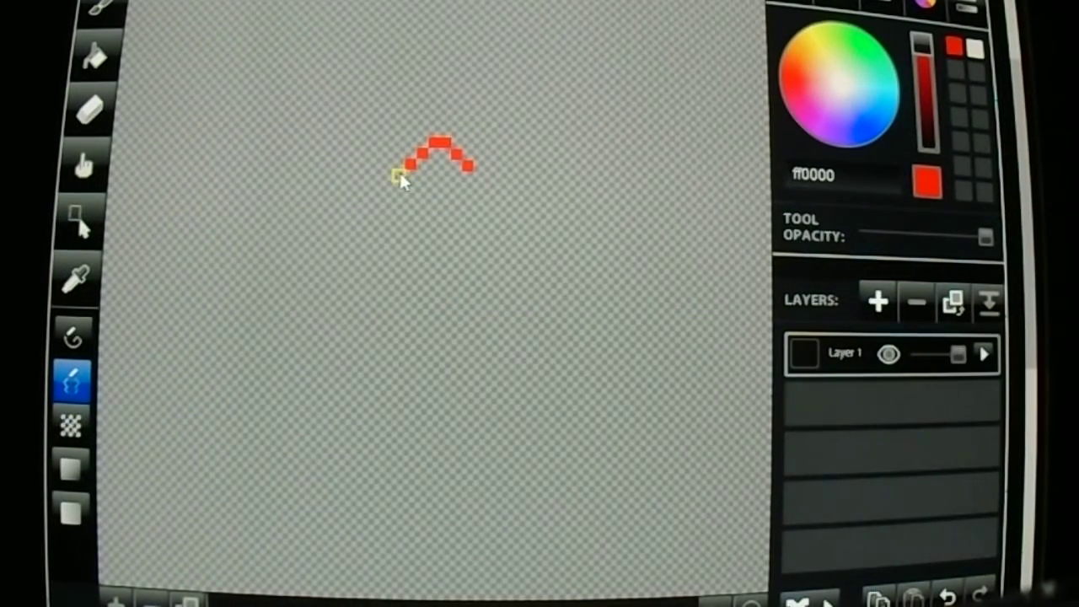
pyautogui.moveTo(413, 177); pyautogui.dragTo(481, 198)
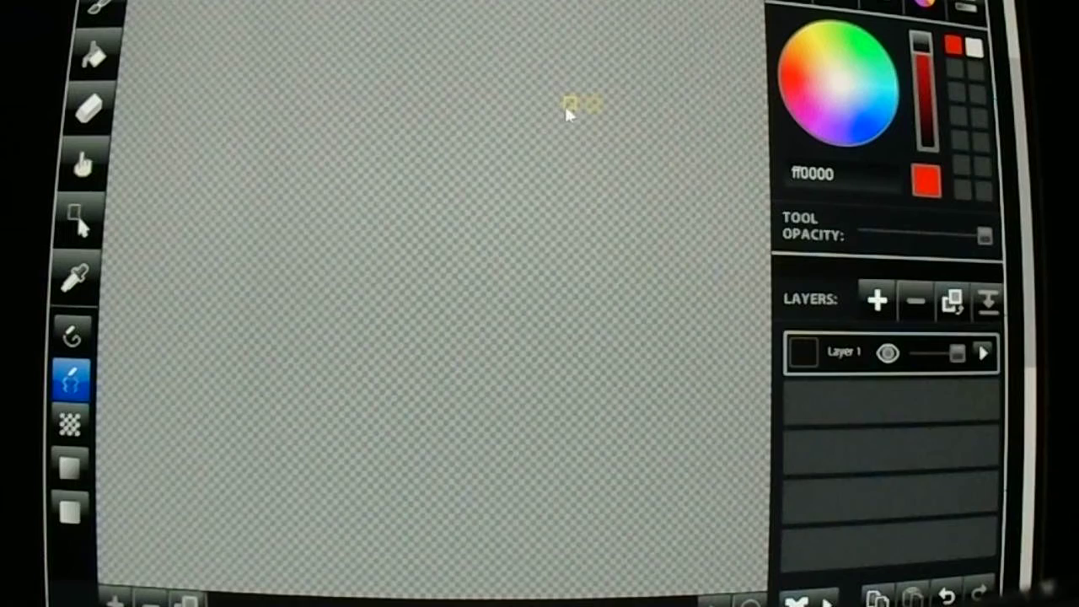
pyautogui.moveTo(375, 215)
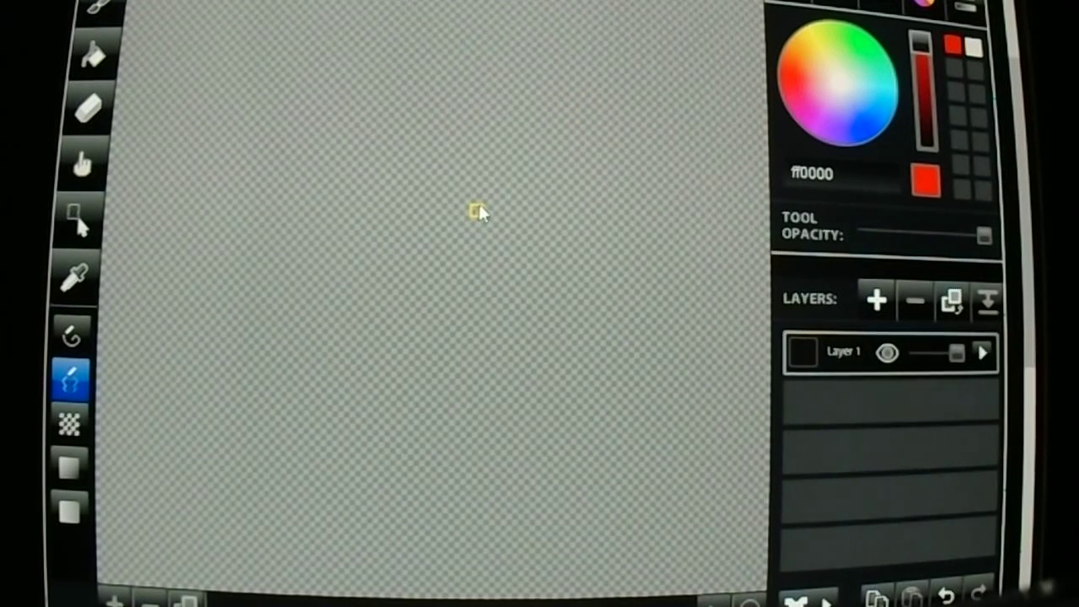
pyautogui.moveTo(464, 181)
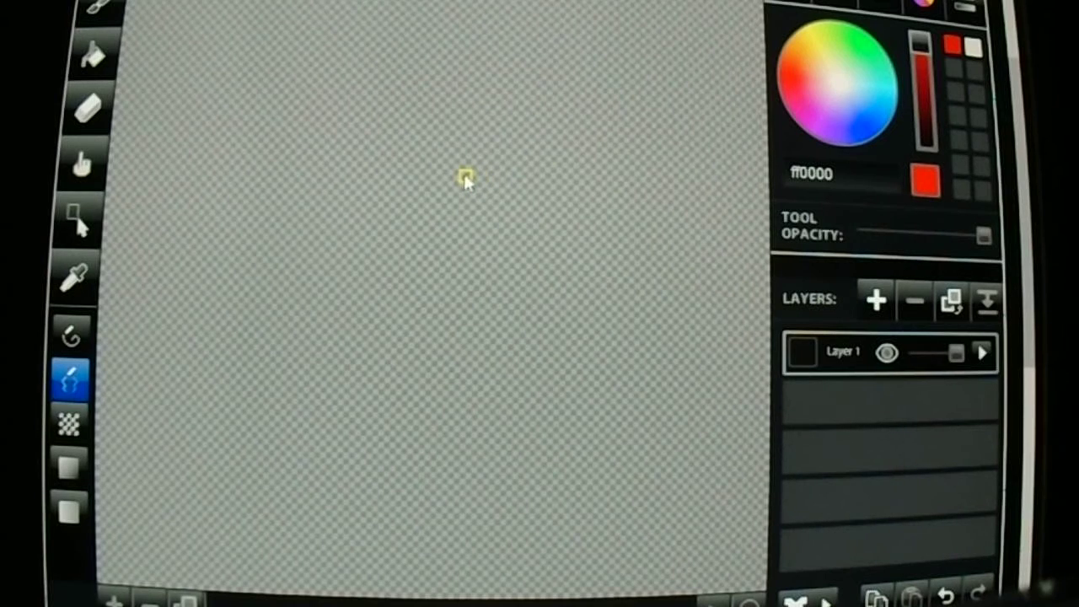
pyautogui.moveTo(164, 371)
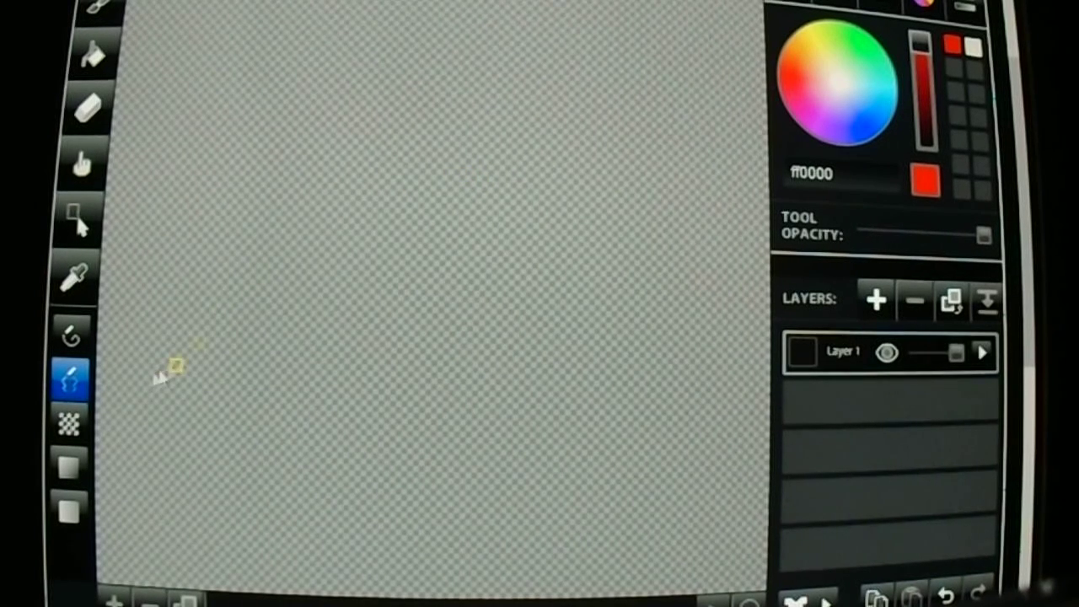
# Toggle between the curve and pixel pencil tools, ending on the curve tool
pyautogui.click(72, 333)
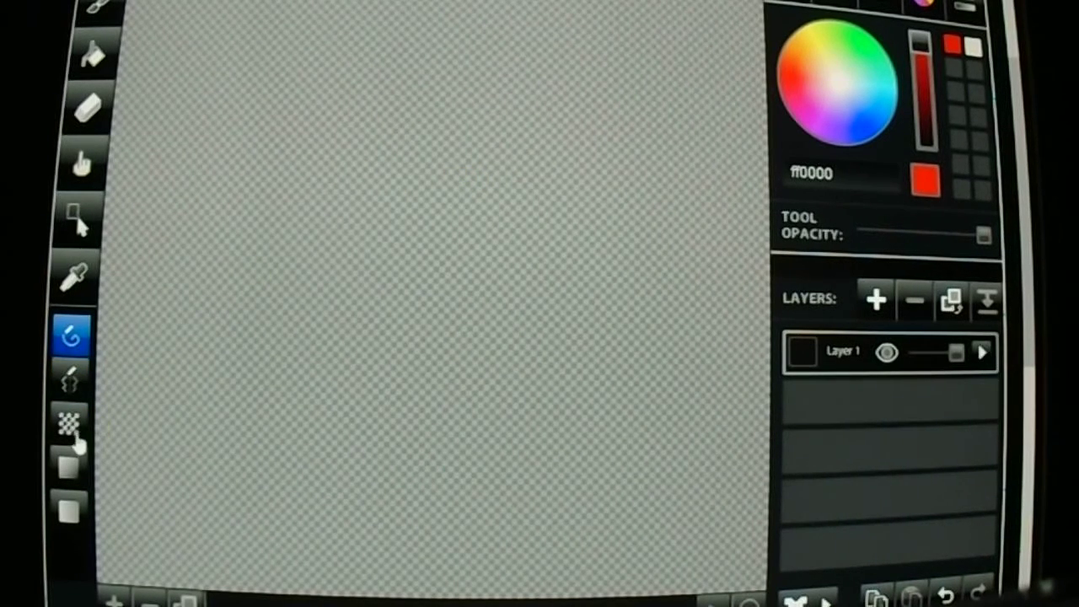
pyautogui.click(70, 379)
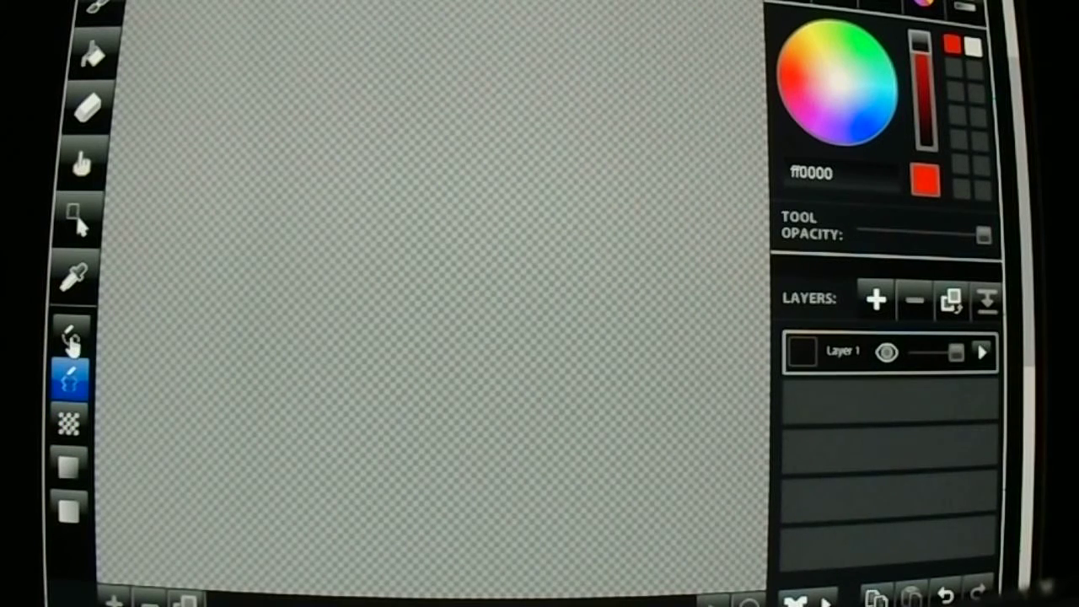
pyautogui.click(70, 333)
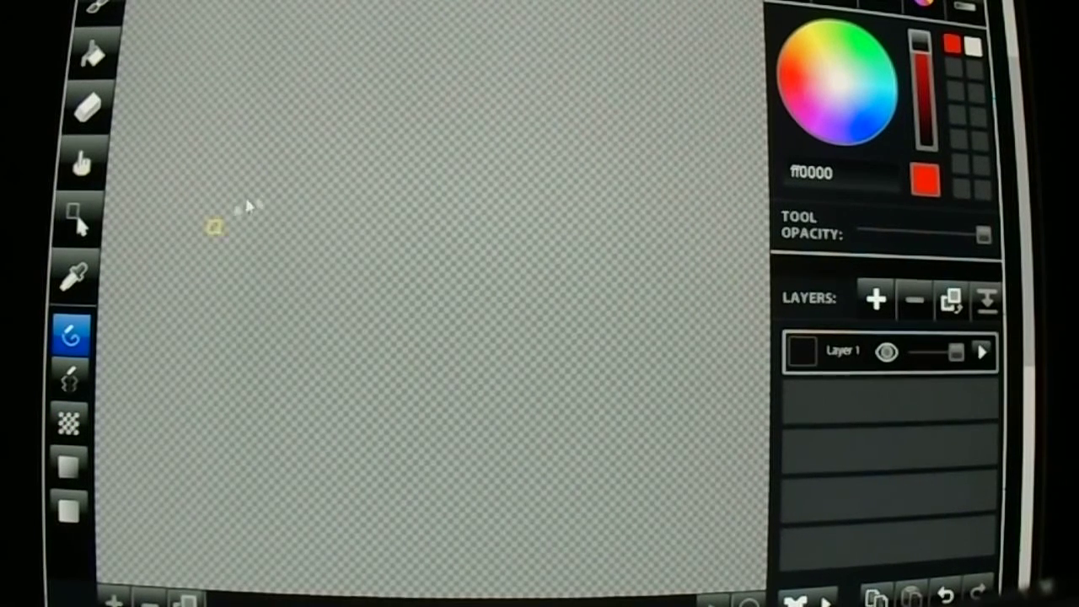
pyautogui.moveTo(628, 85)
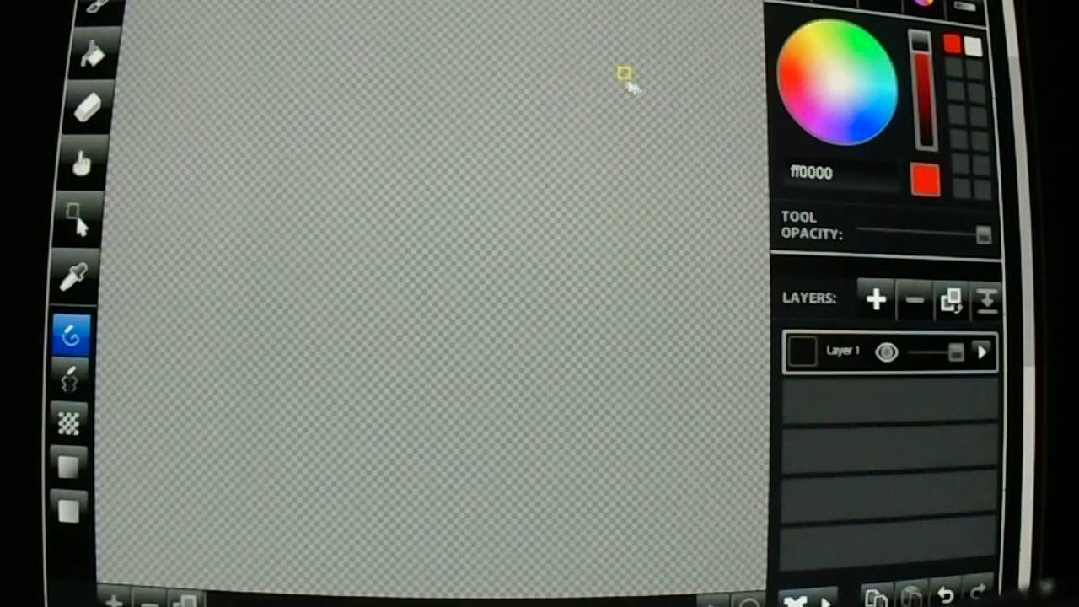
pyautogui.moveTo(434, 101)
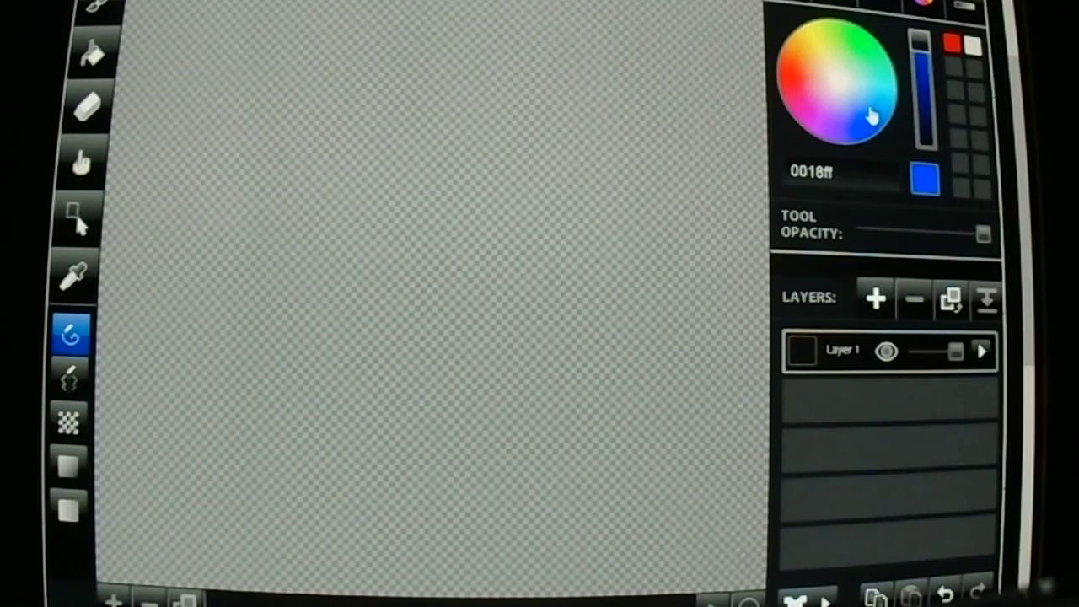
# Set the paint colour to bright blue (3777ff) on the colour wheel
pyautogui.click(868, 118)
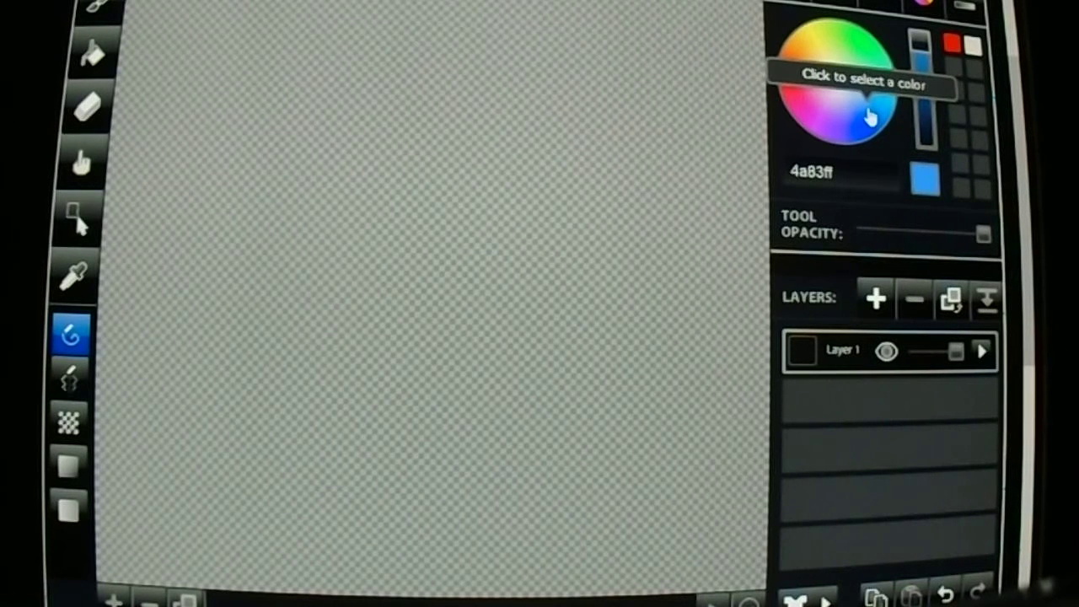
pyautogui.click(868, 118)
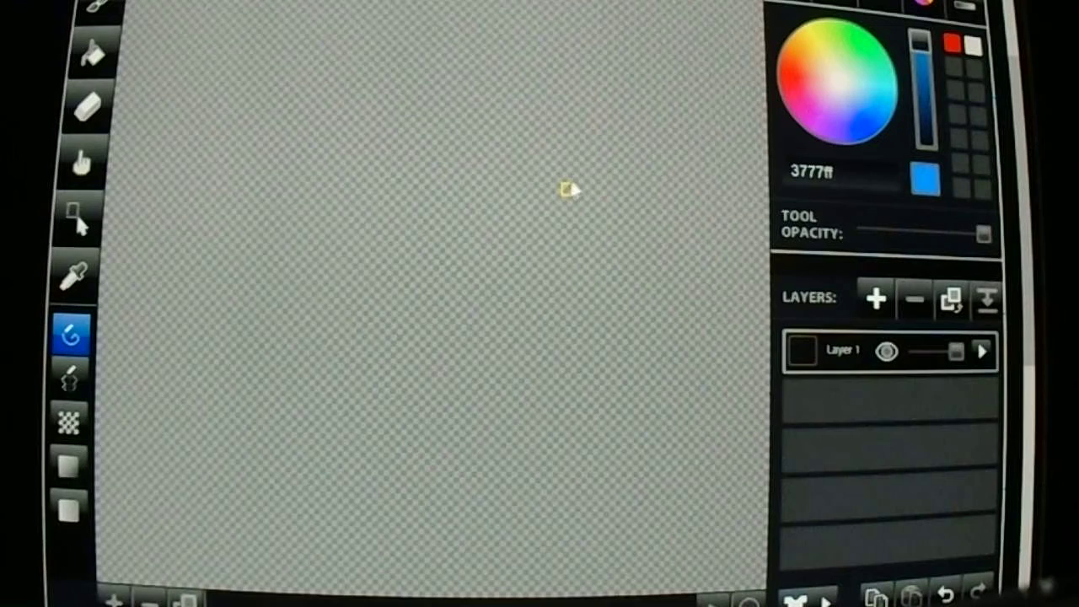
pyautogui.moveTo(548, 139)
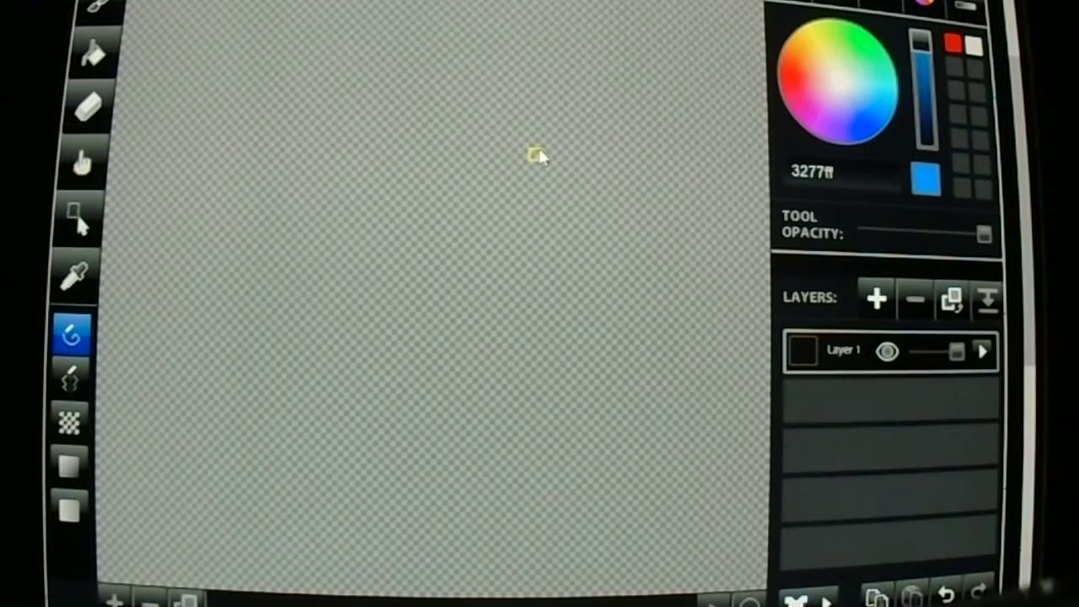
pyautogui.moveTo(502, 127)
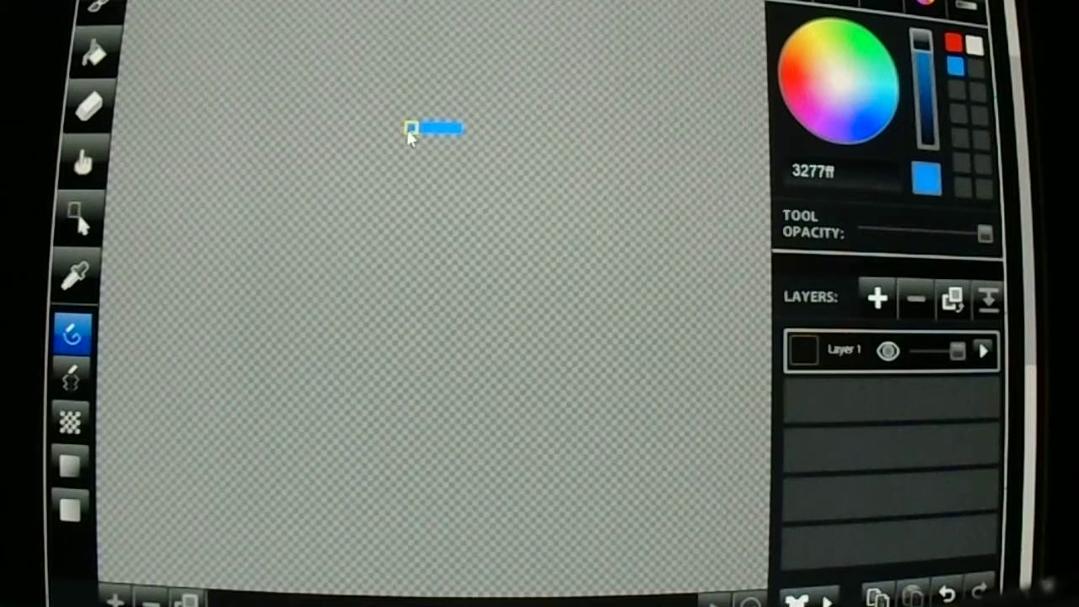
pyautogui.moveTo(468, 135)
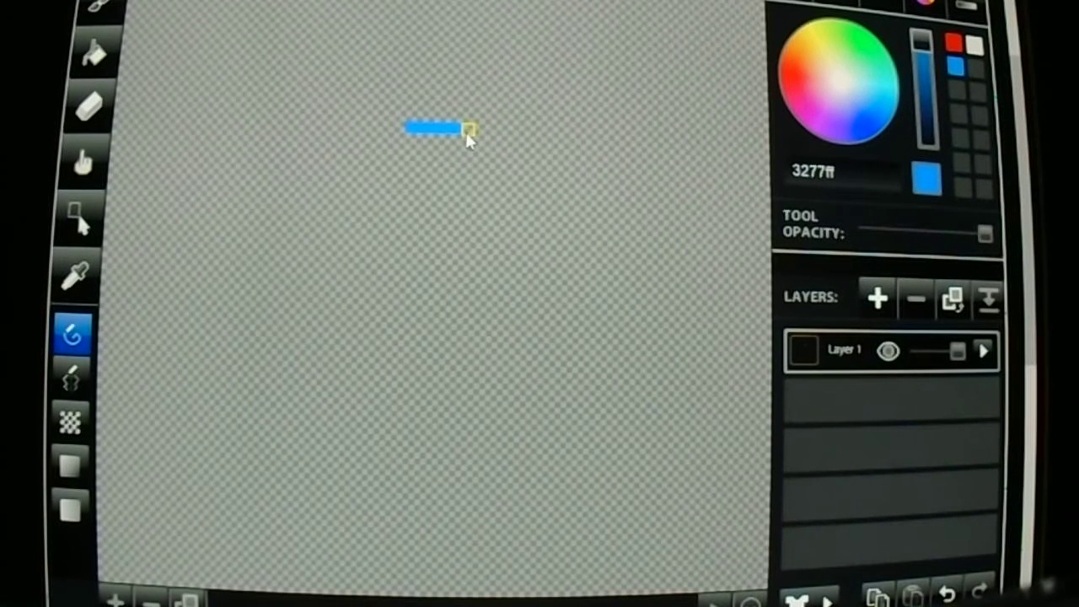
pyautogui.moveTo(421, 153)
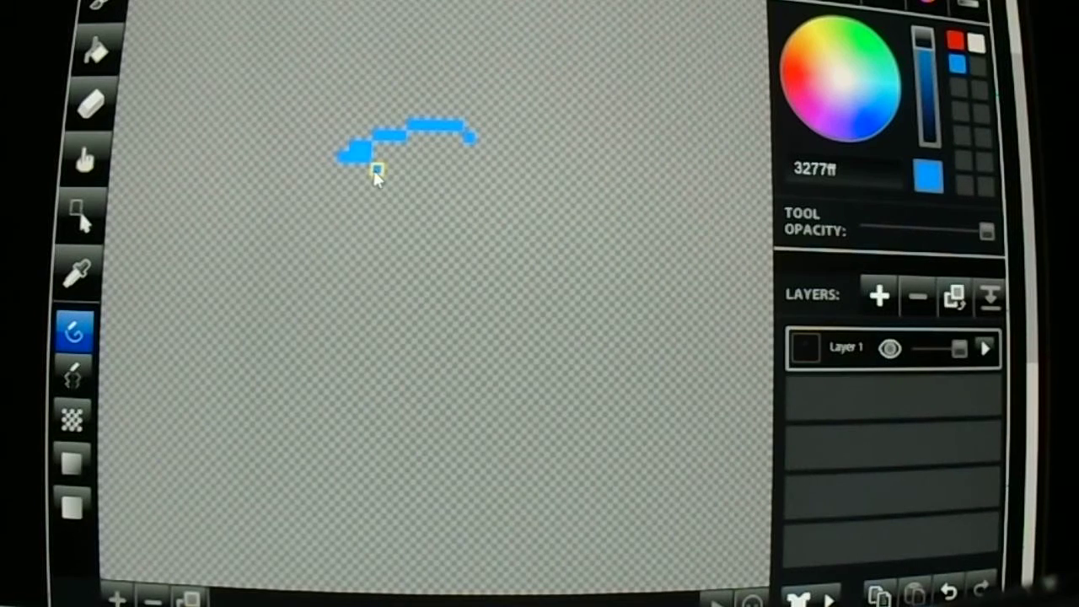
# Draw two blue zigzag strokes outlining the upper quills, extending downward
pyautogui.moveTo(375, 173); pyautogui.dragTo(388, 194)
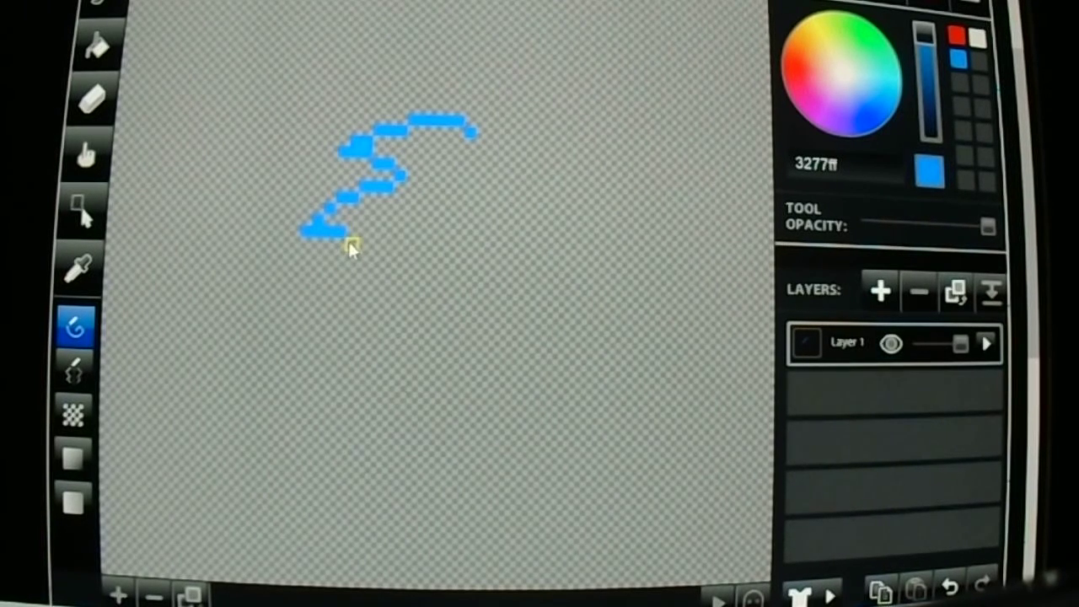
pyautogui.moveTo(350, 245); pyautogui.dragTo(396, 261)
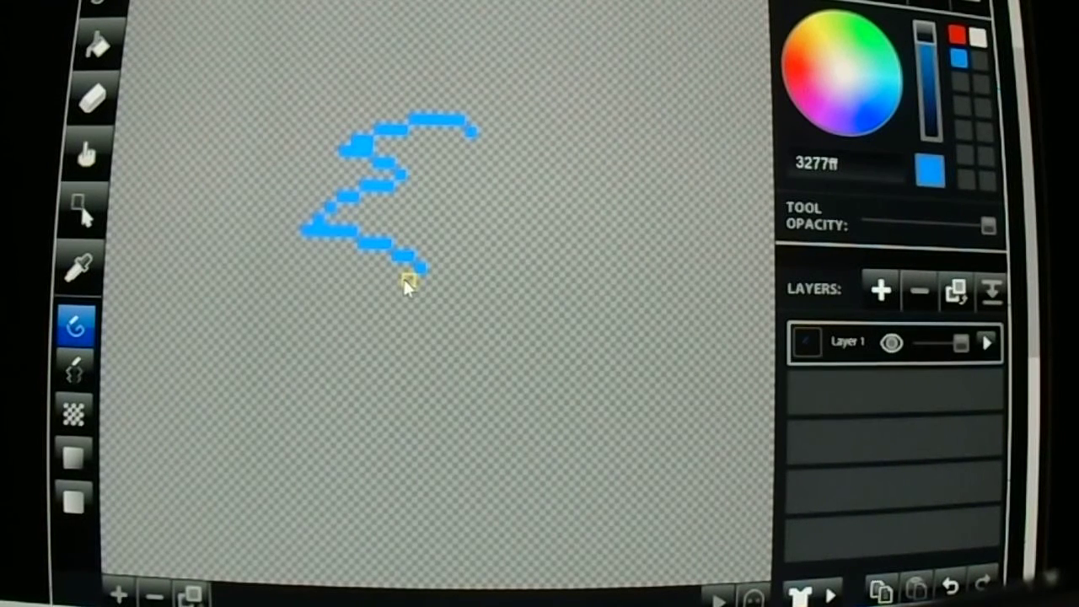
pyautogui.moveTo(468, 244)
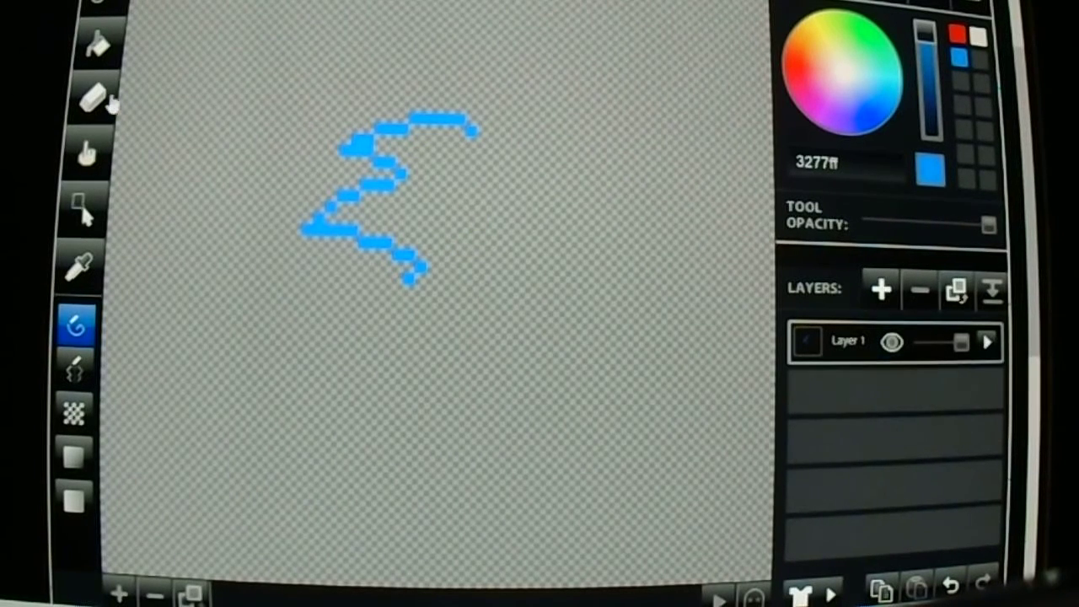
pyautogui.click(95, 95)
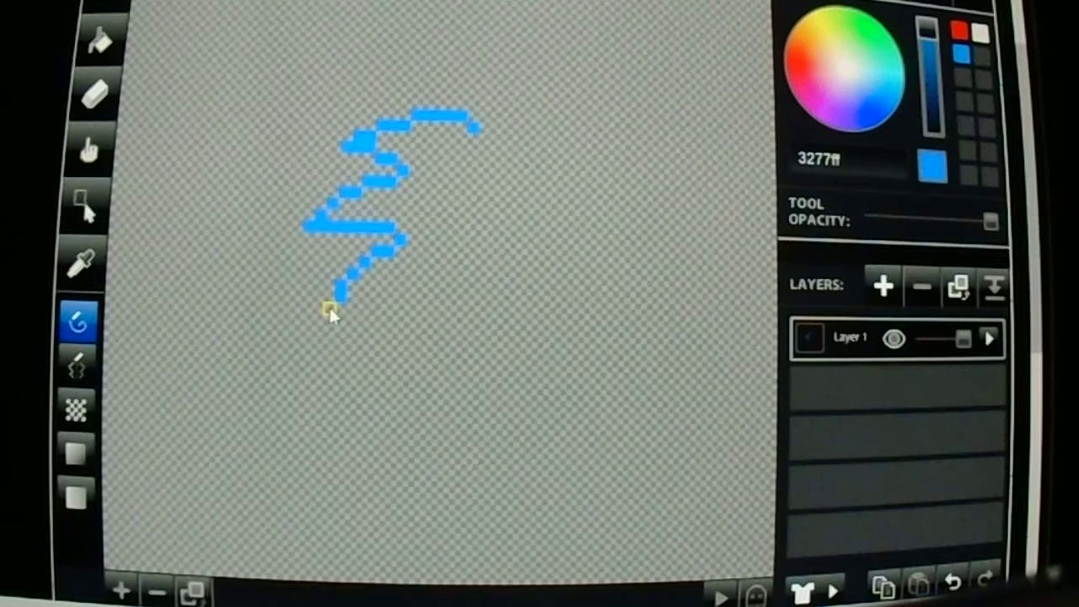
# Add the lowest quill to the outline and erase its stray line
pyautogui.moveTo(329, 312); pyautogui.dragTo(409, 278)
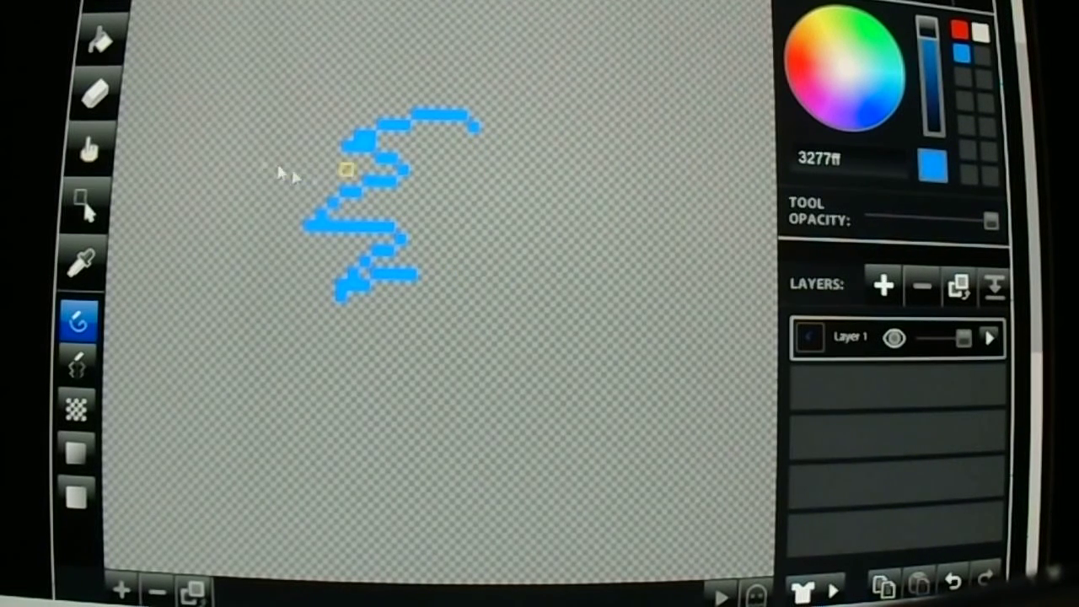
pyautogui.click(77, 91)
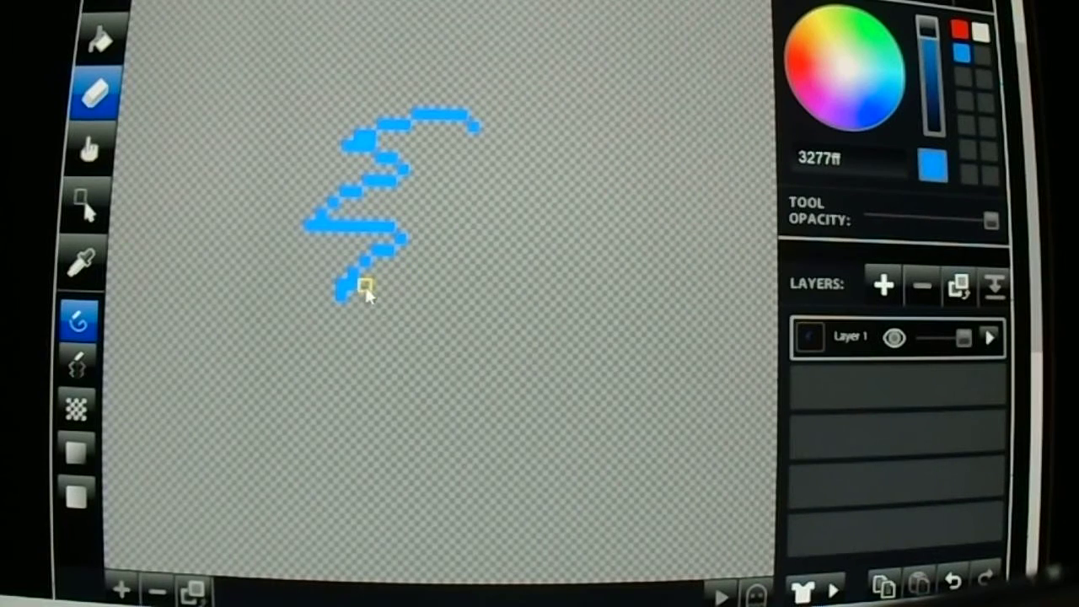
pyautogui.click(363, 291)
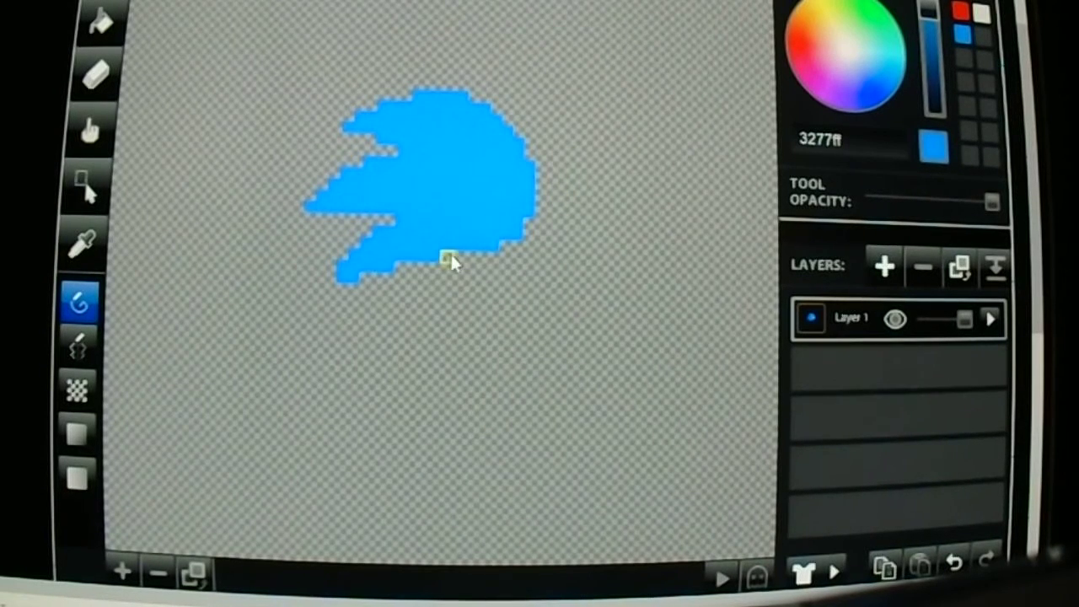
# Pick an option from the left toolbar to begin painting the eye
pyautogui.click(77, 72)
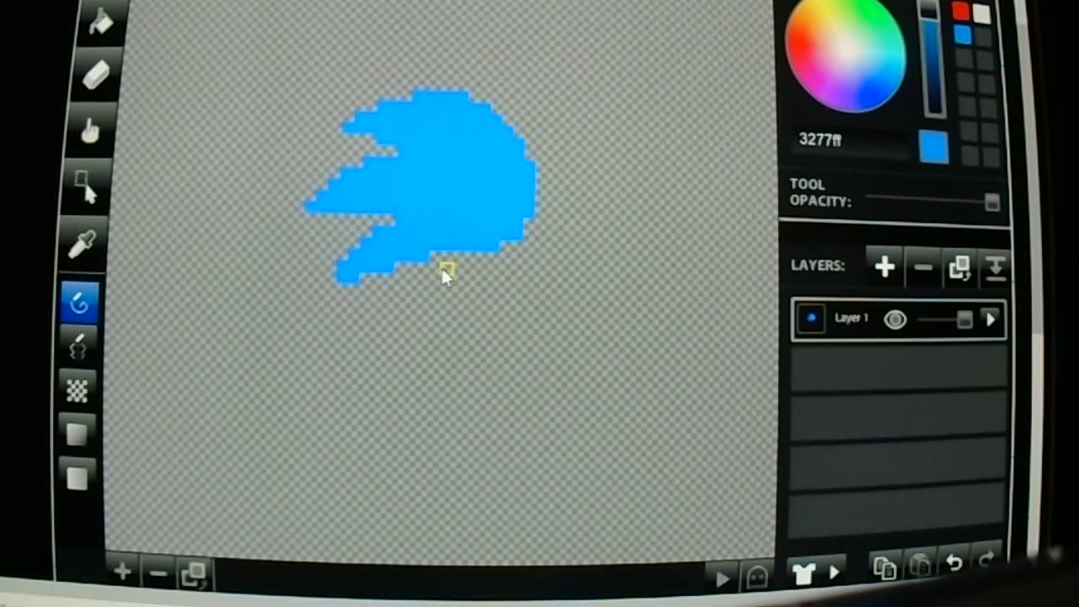
pyautogui.moveTo(590, 131)
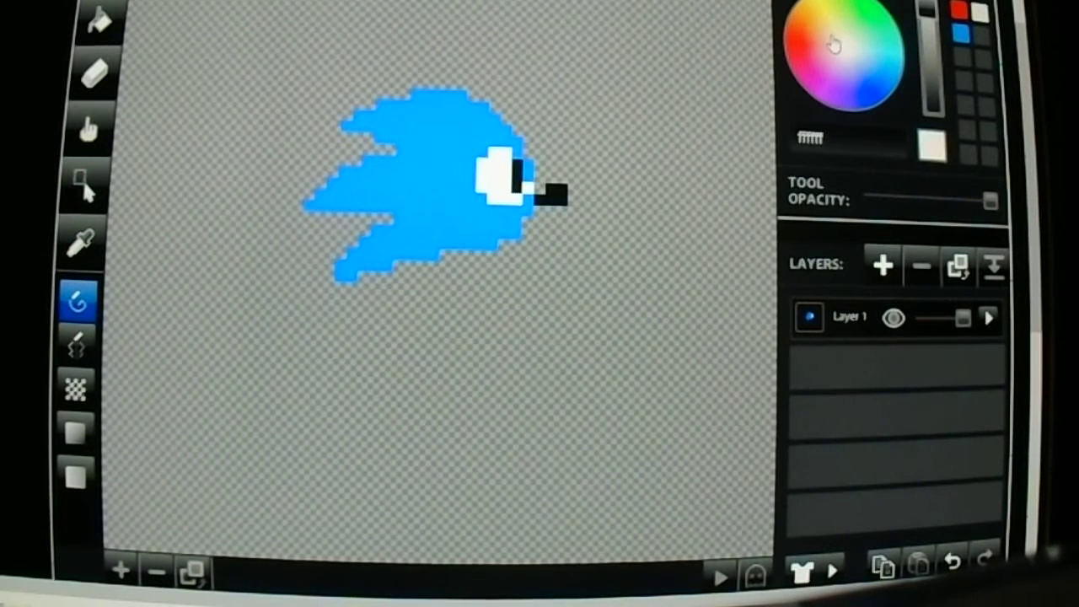
# Choose tan ffdb97 and paint more of the muzzle
pyautogui.click(831, 42)
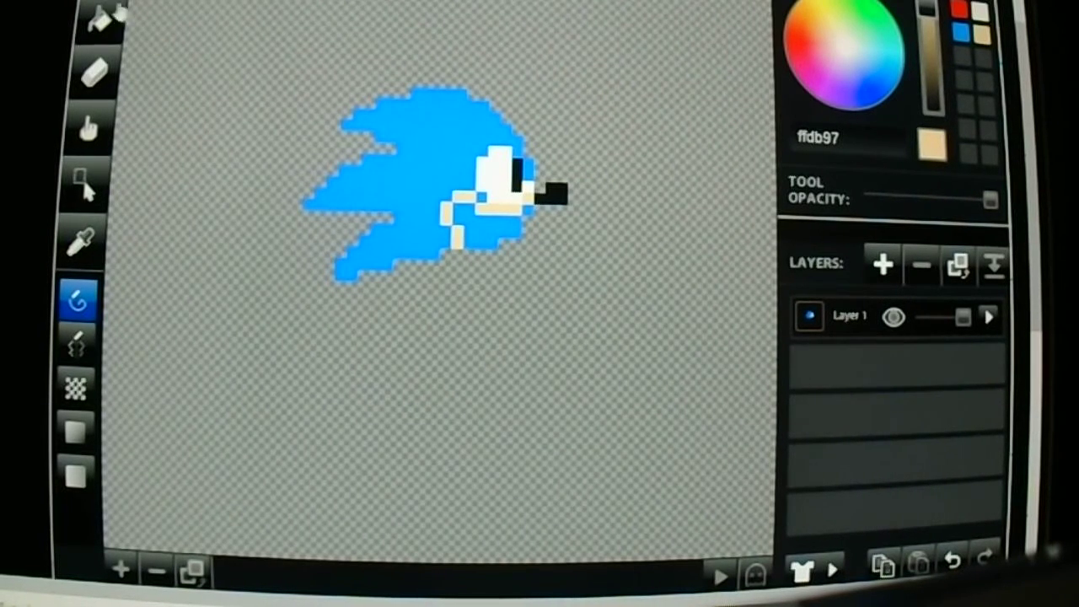
pyautogui.click(98, 19)
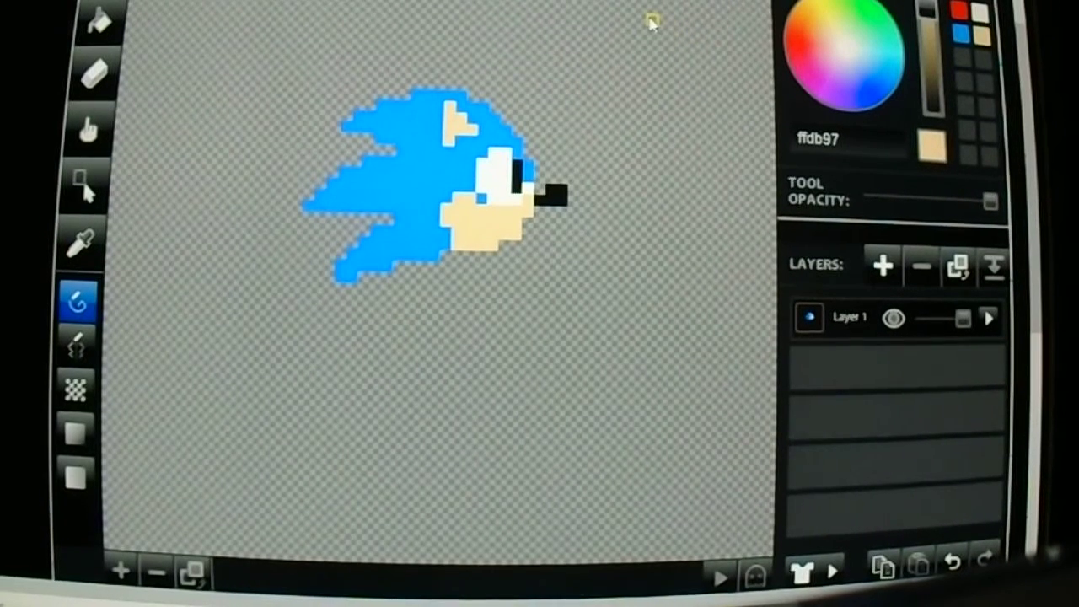
pyautogui.moveTo(618, 16)
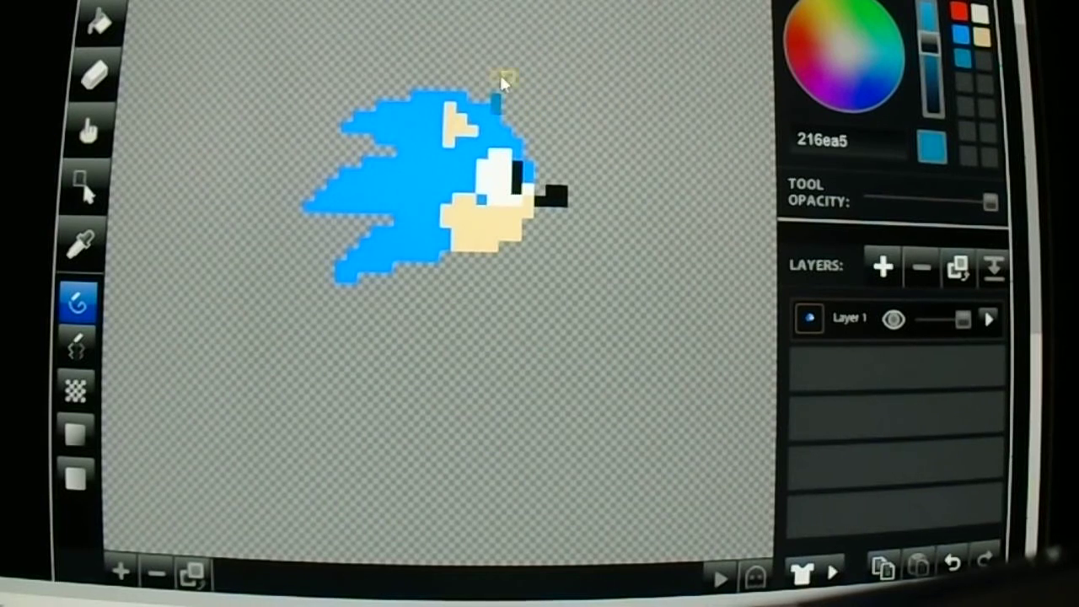
pyautogui.moveTo(575, 82)
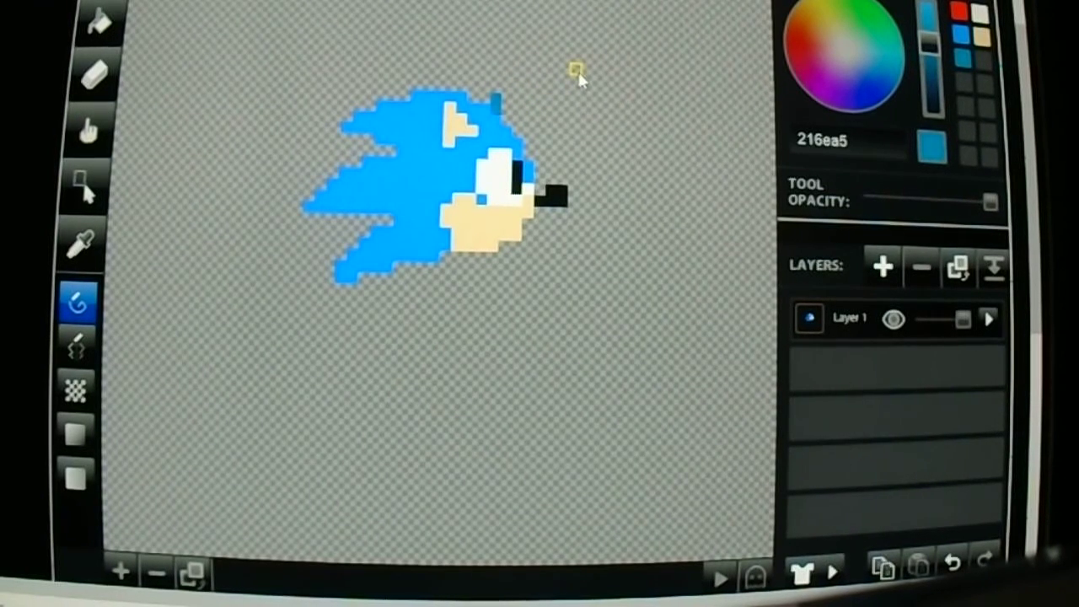
pyautogui.moveTo(628, 96)
pyautogui.write('ffffff')
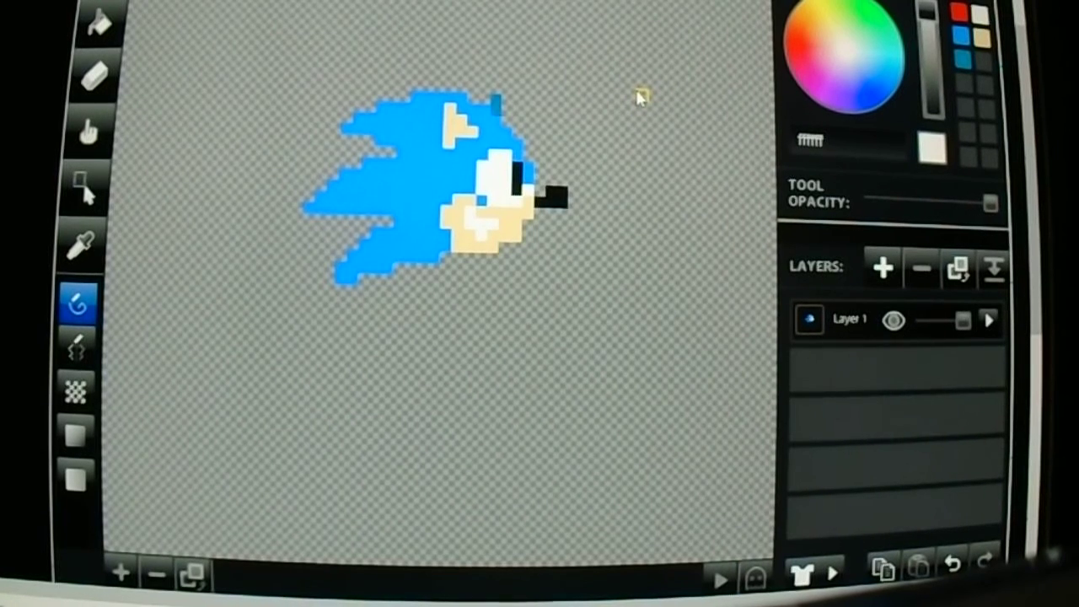
pyautogui.moveTo(630, 75)
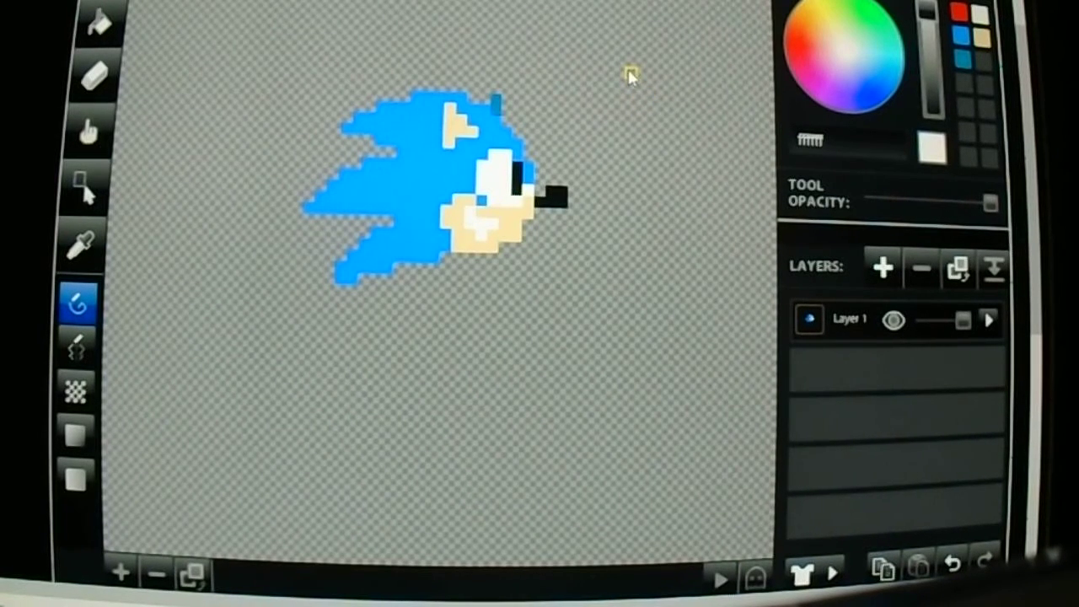
pyautogui.moveTo(532, 92)
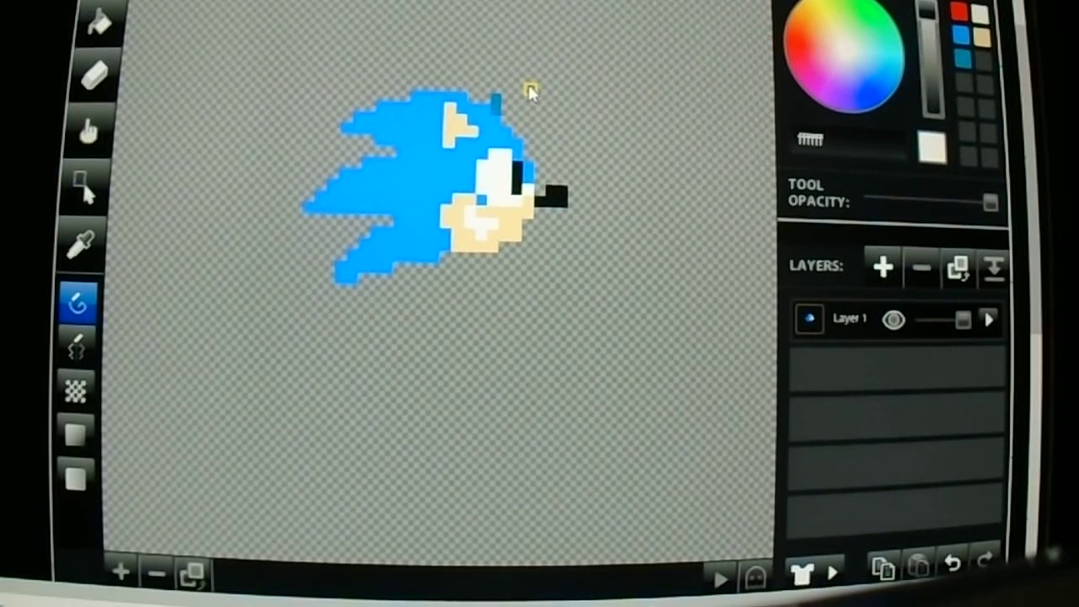
pyautogui.moveTo(605, 69)
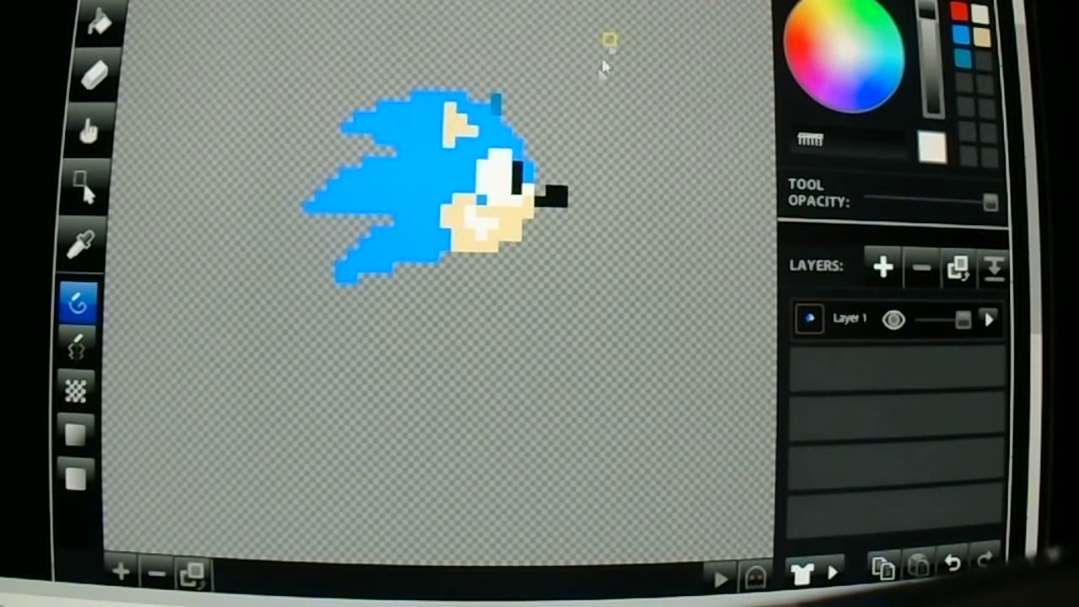
pyautogui.moveTo(734, 42)
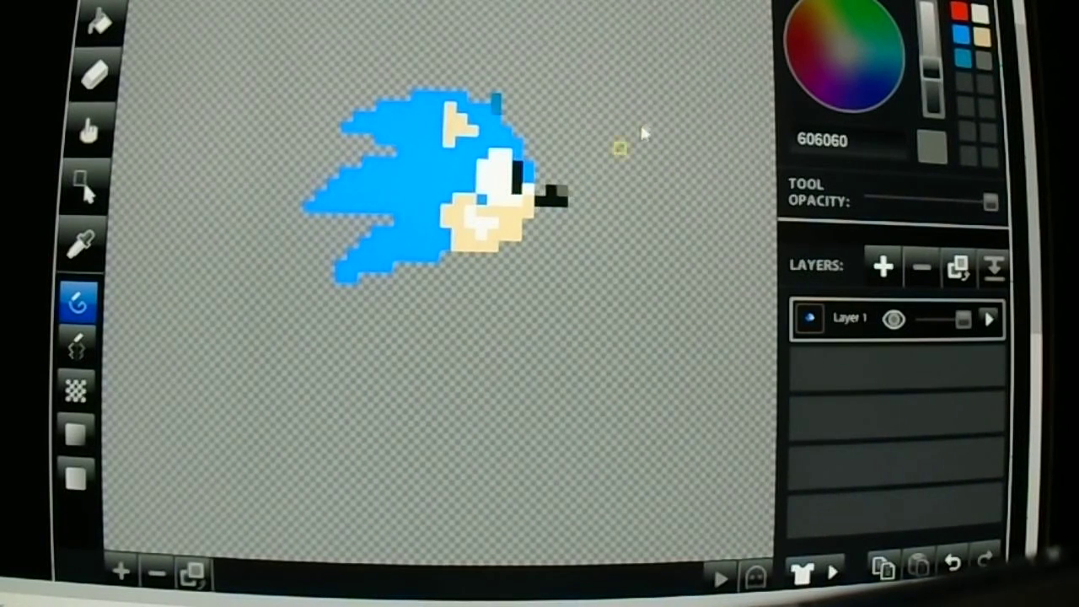
# Select the grey 606060 colour for shading the nose
pyautogui.click(967, 21)
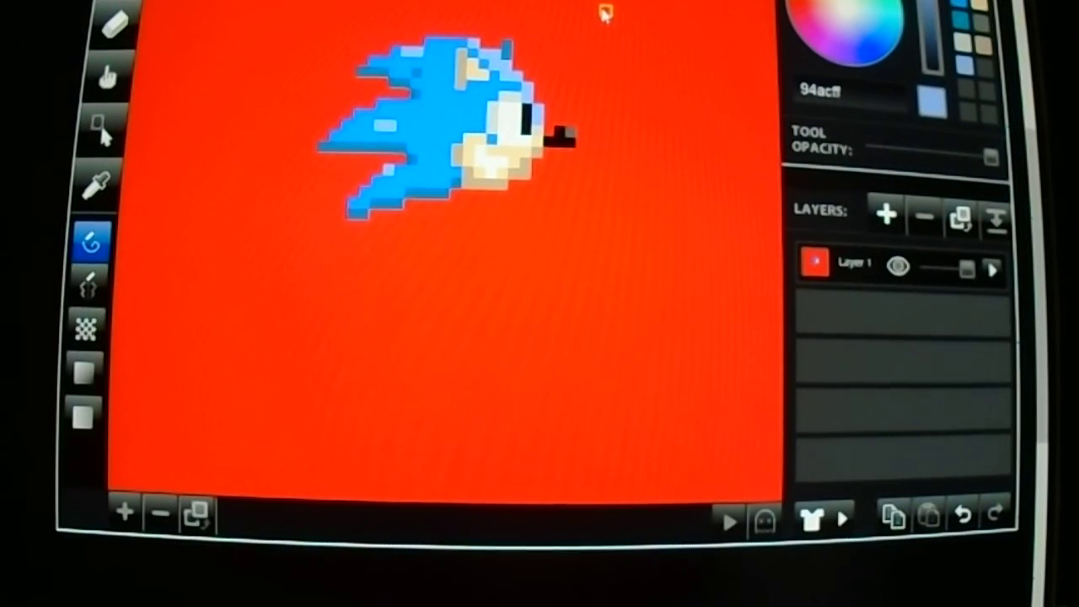
pyautogui.moveTo(594, 52)
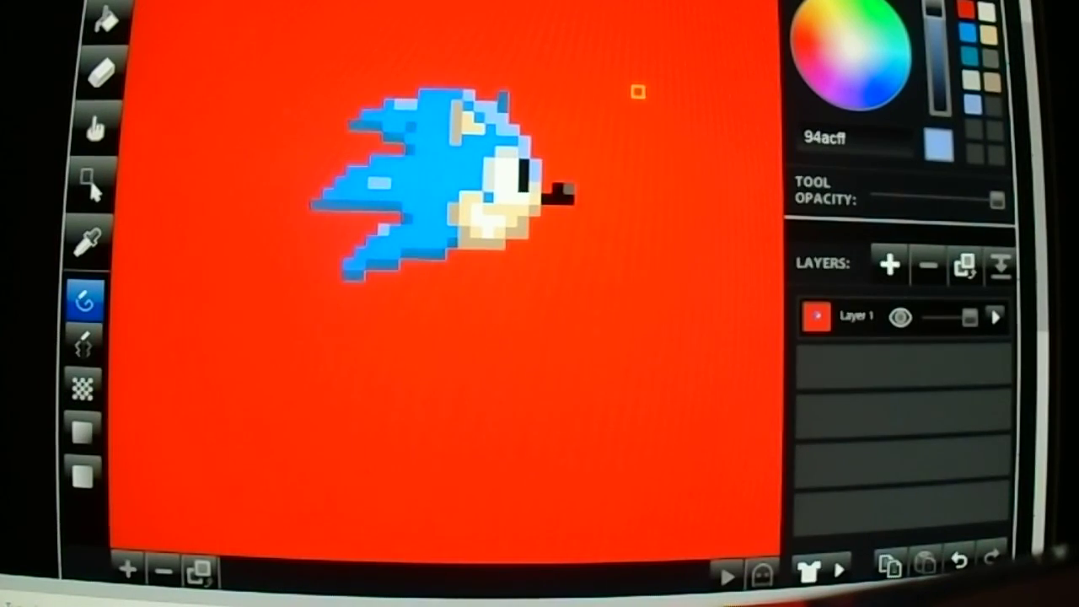
pyautogui.moveTo(603, 106)
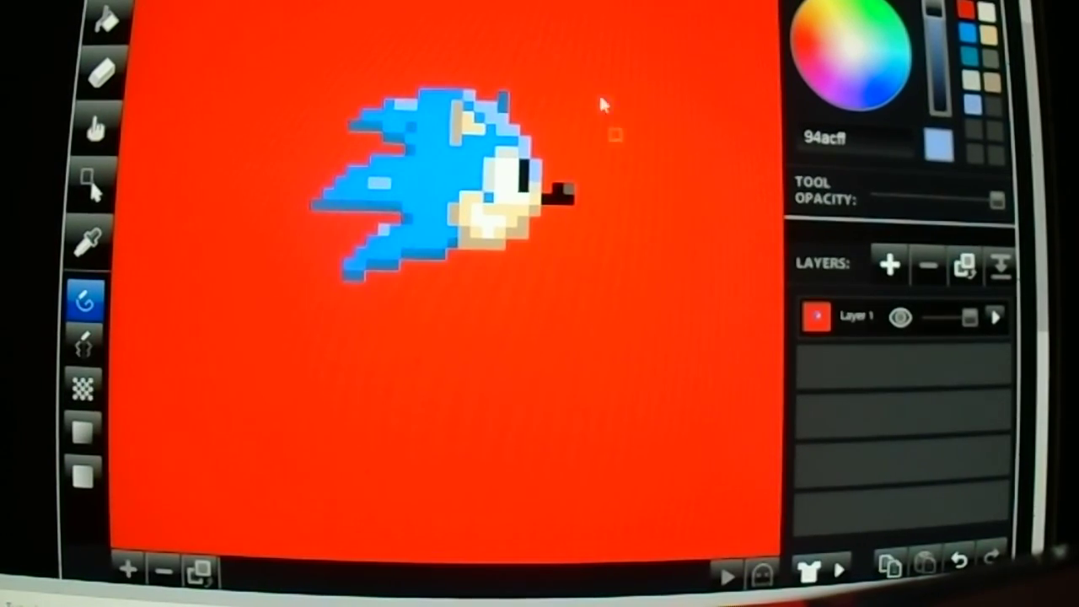
pyautogui.moveTo(527, 316)
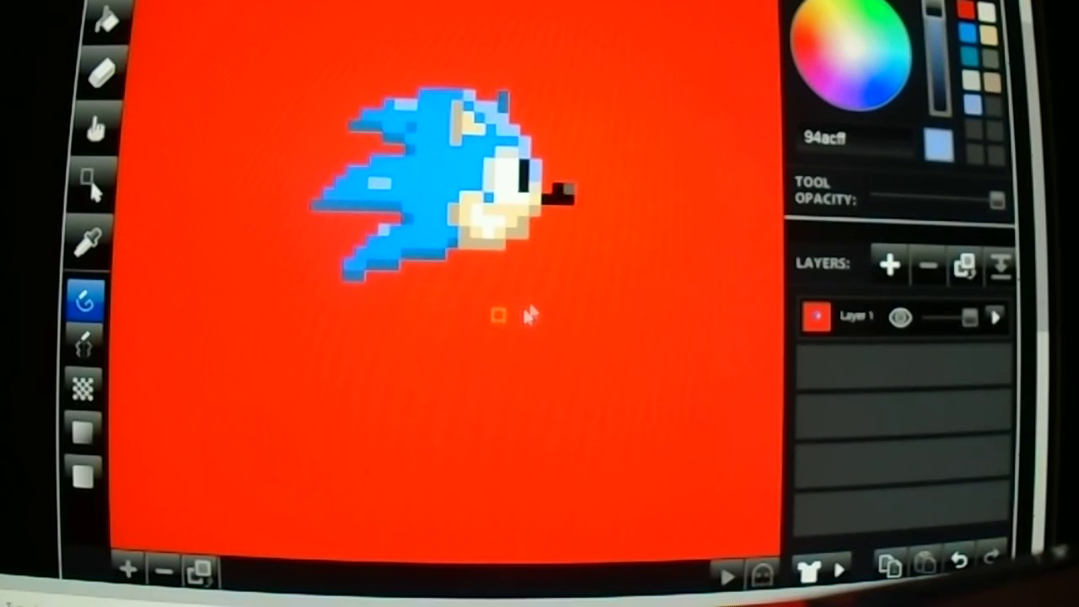